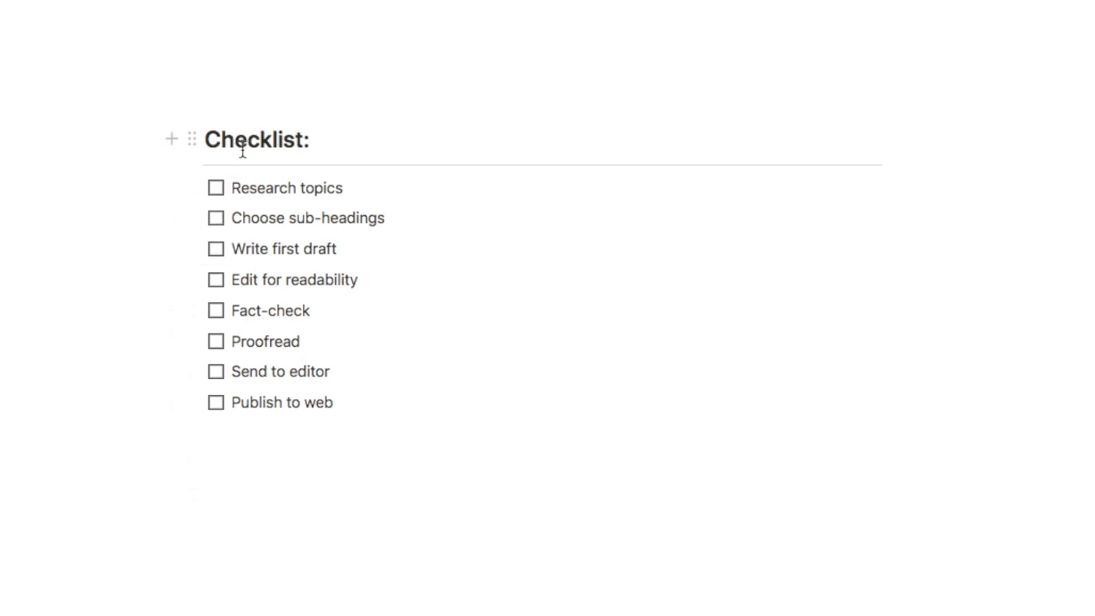
mouse_move(281, 379)
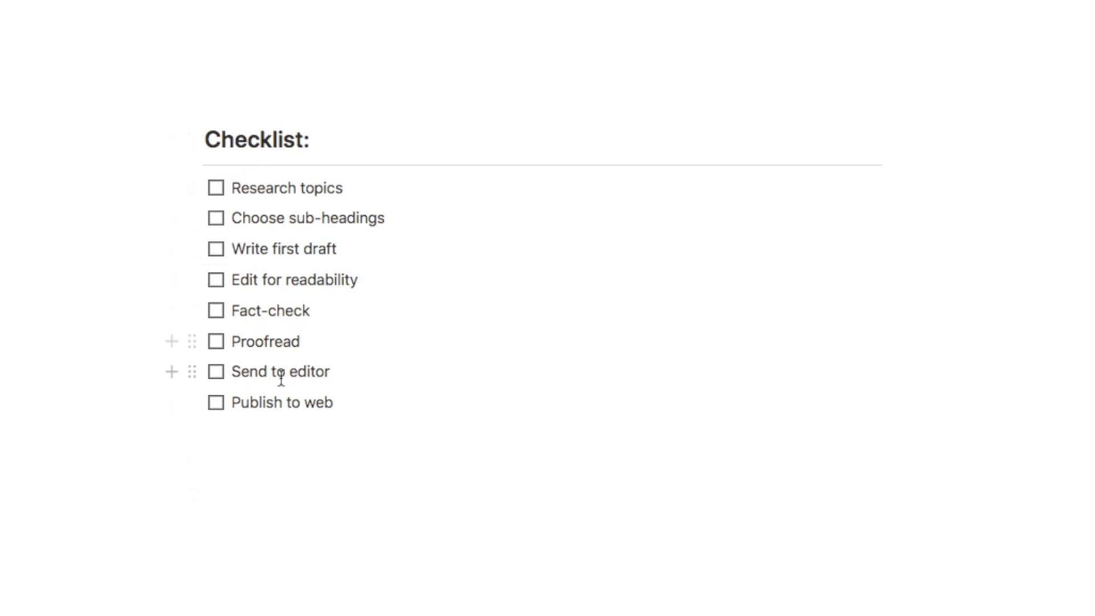
Check off the 'Research topics' and 'Choose sub-headings' to-do items.
left_click(215, 187)
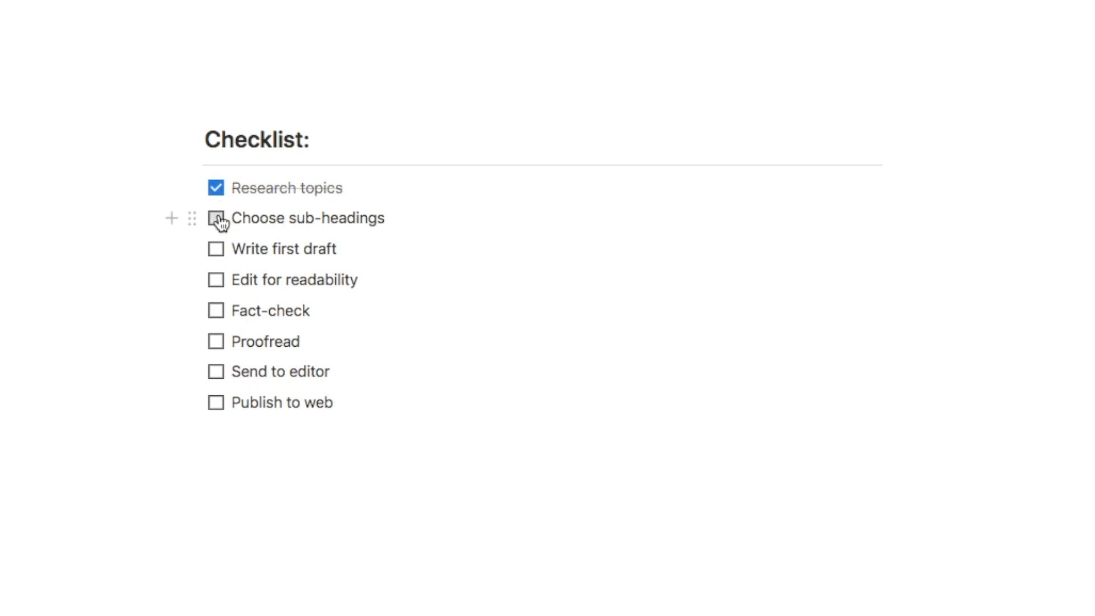
left_click(215, 218)
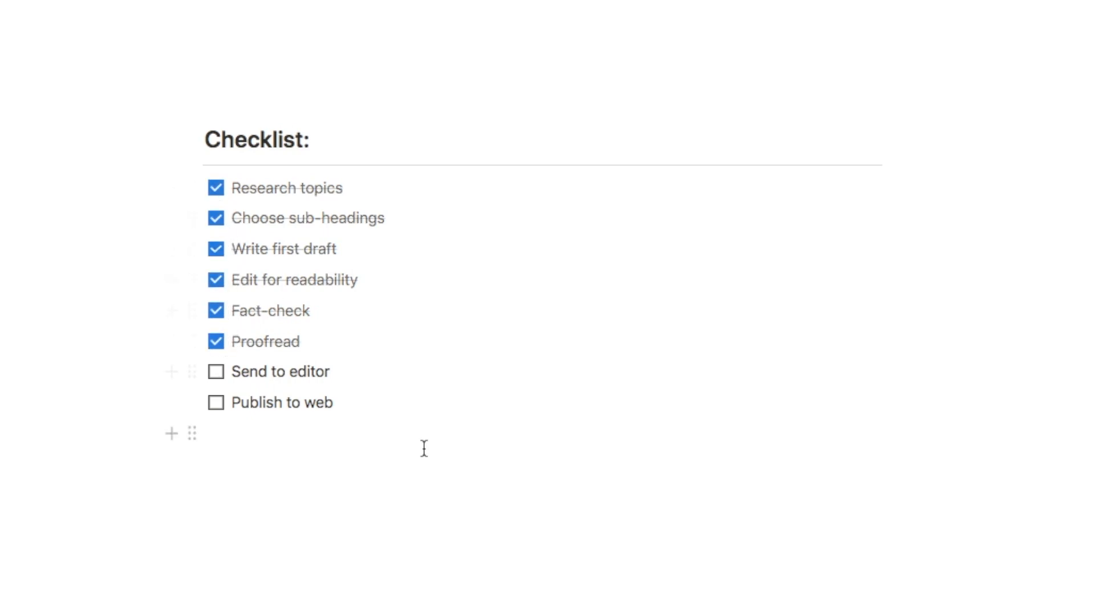
mouse_move(224, 342)
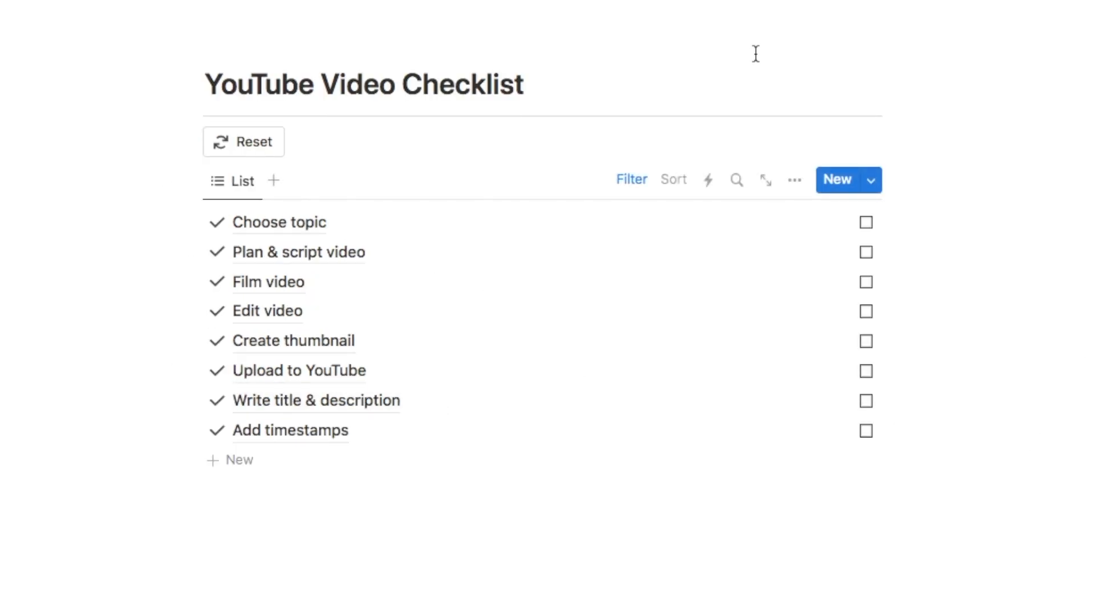
mouse_move(473, 339)
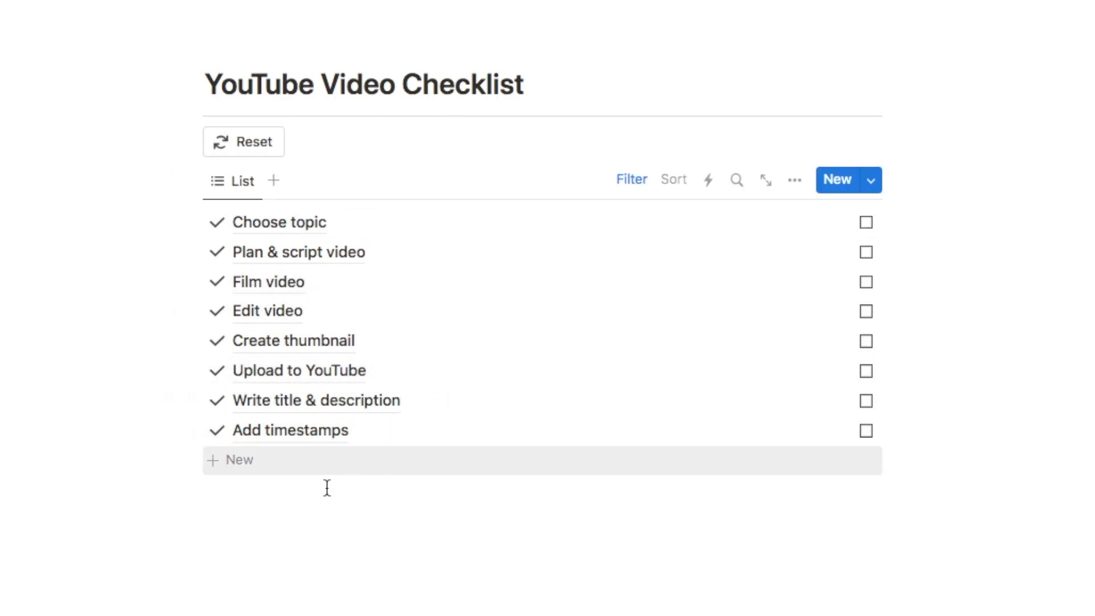
mouse_move(242, 146)
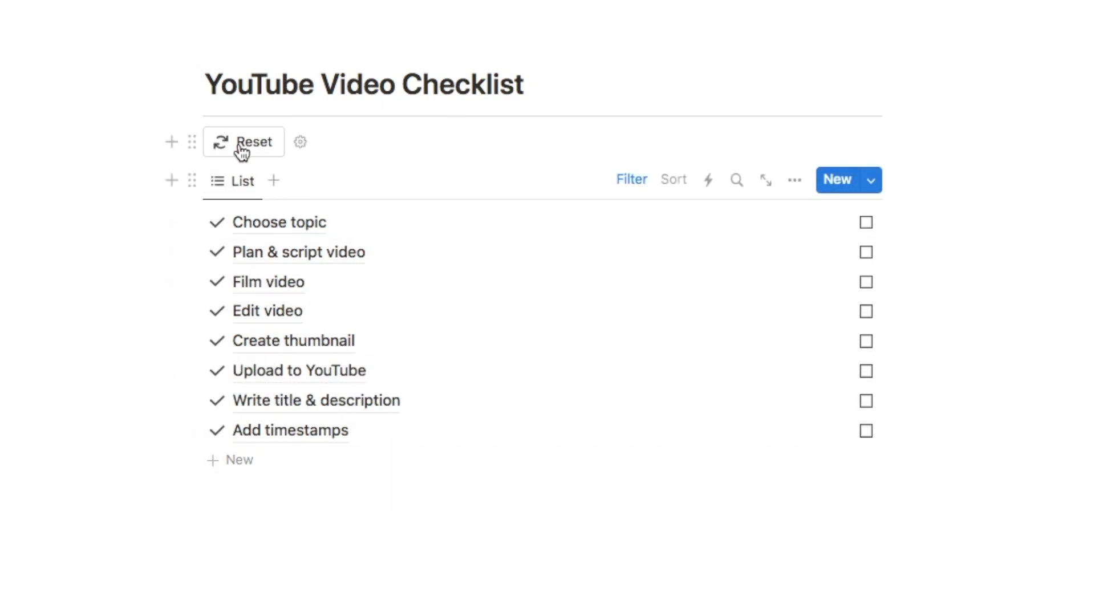
mouse_move(866, 222)
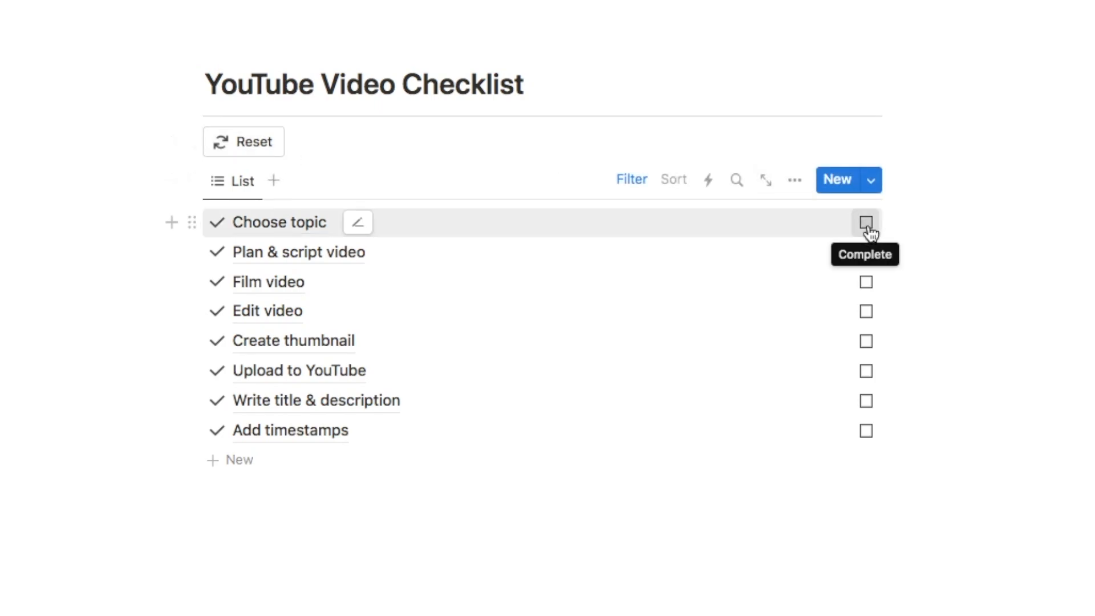
left_click(866, 222)
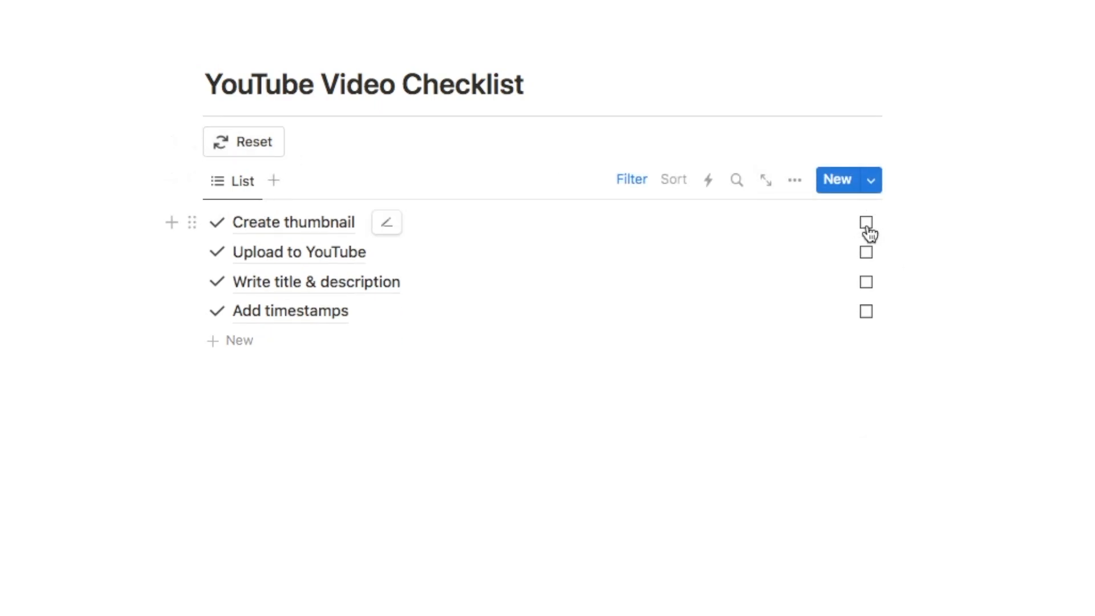
left_click(866, 222)
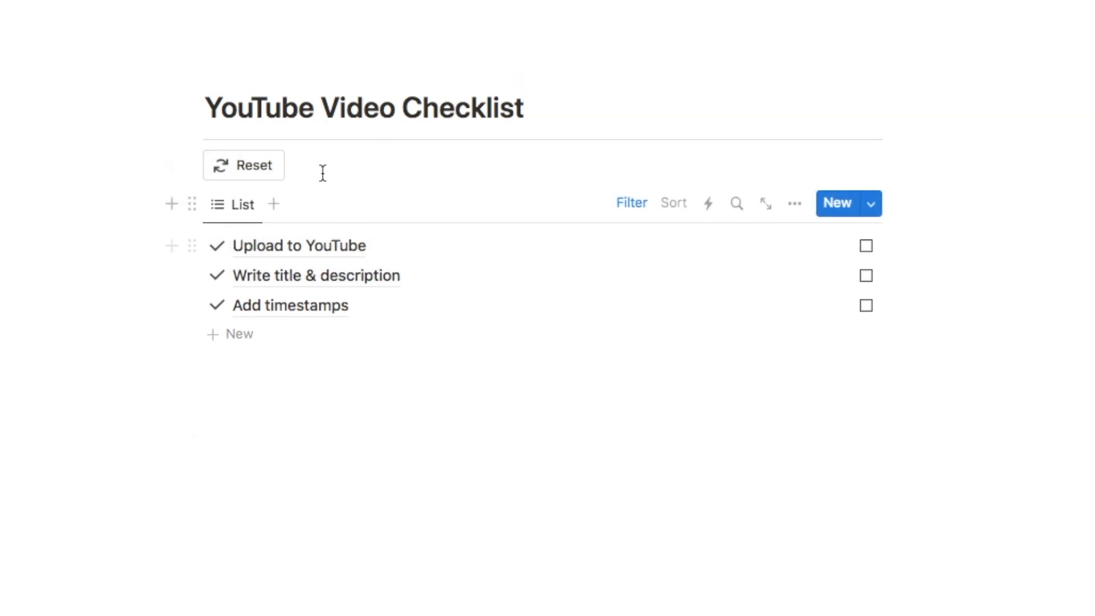
left_click(243, 165)
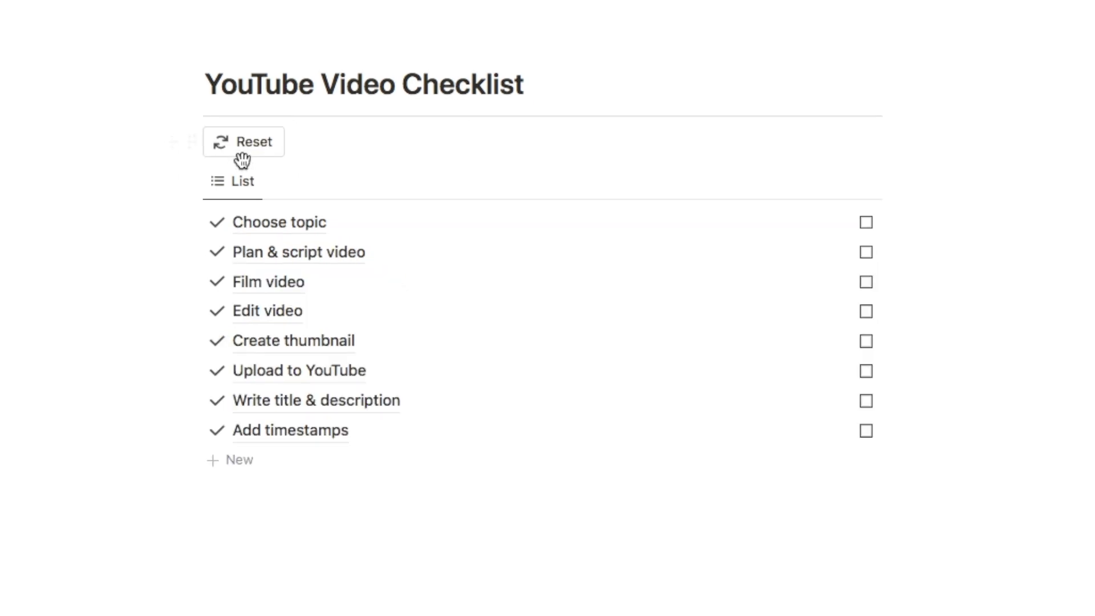
mouse_move(339, 139)
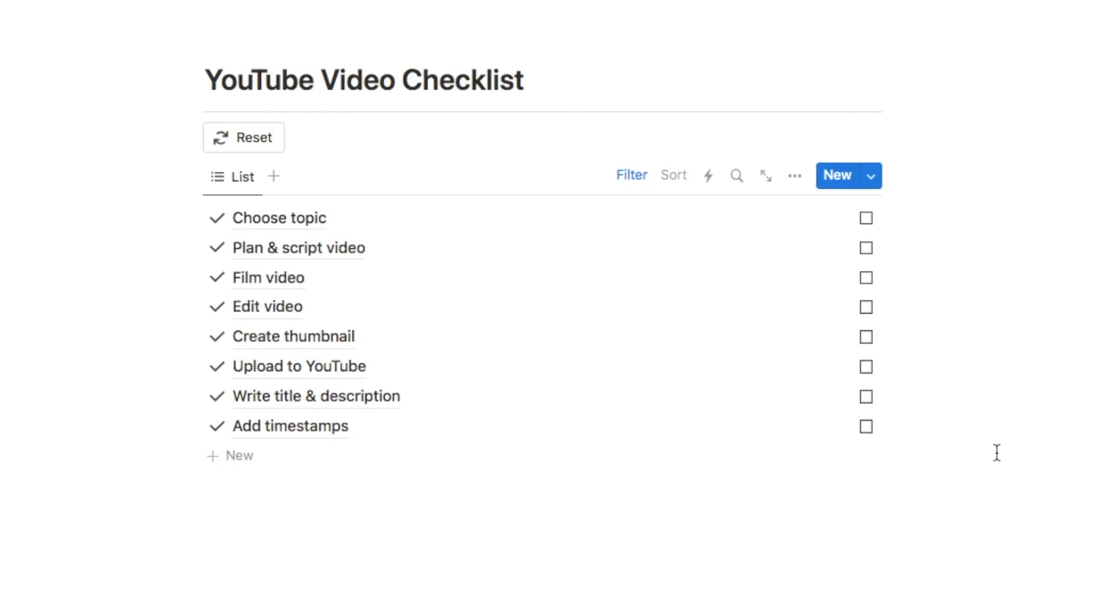
mouse_move(1034, 331)
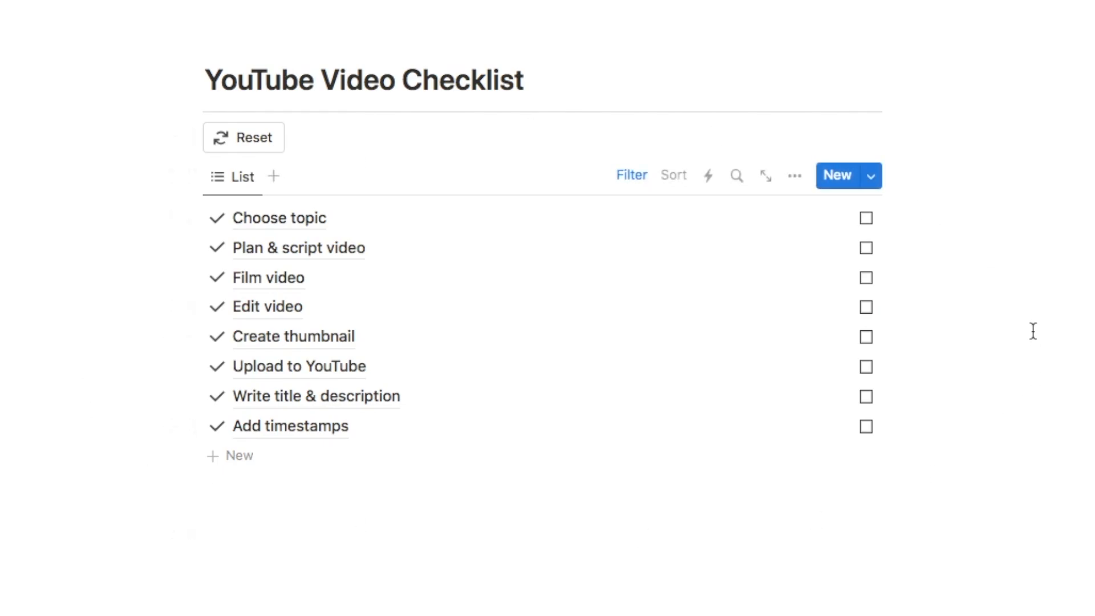
type("/data")
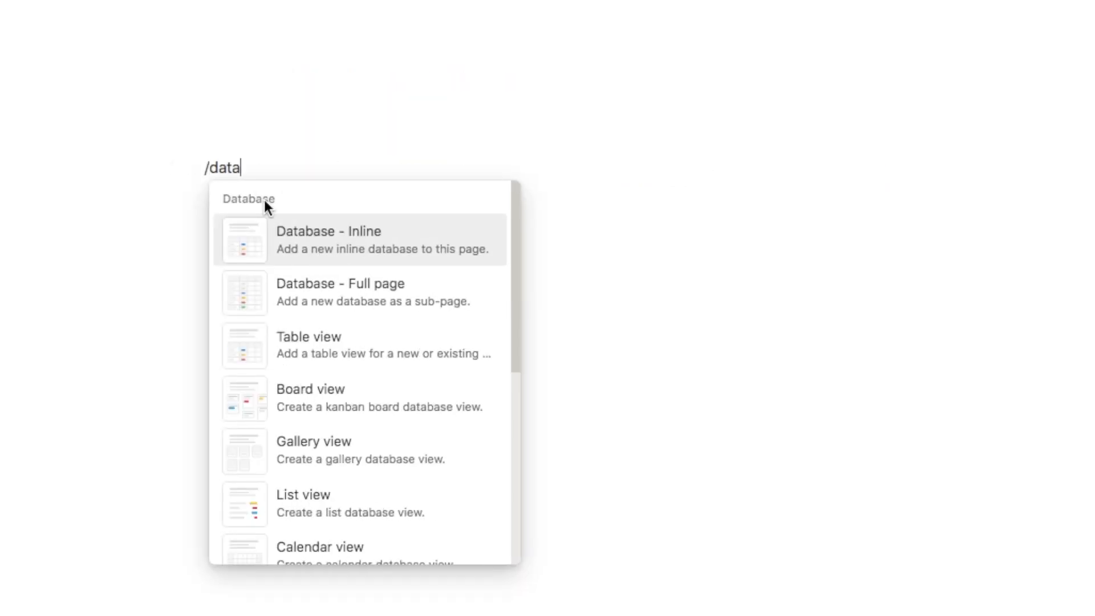
Insert an inline database titled 'Checklist' and hide its title.
left_click(328, 239)
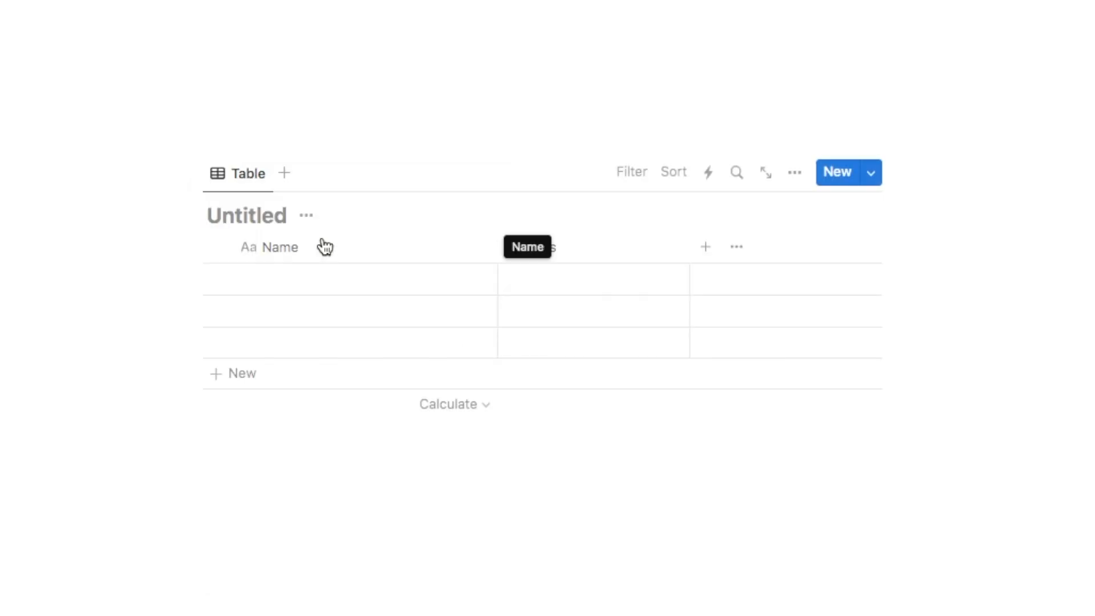
type("Checklist")
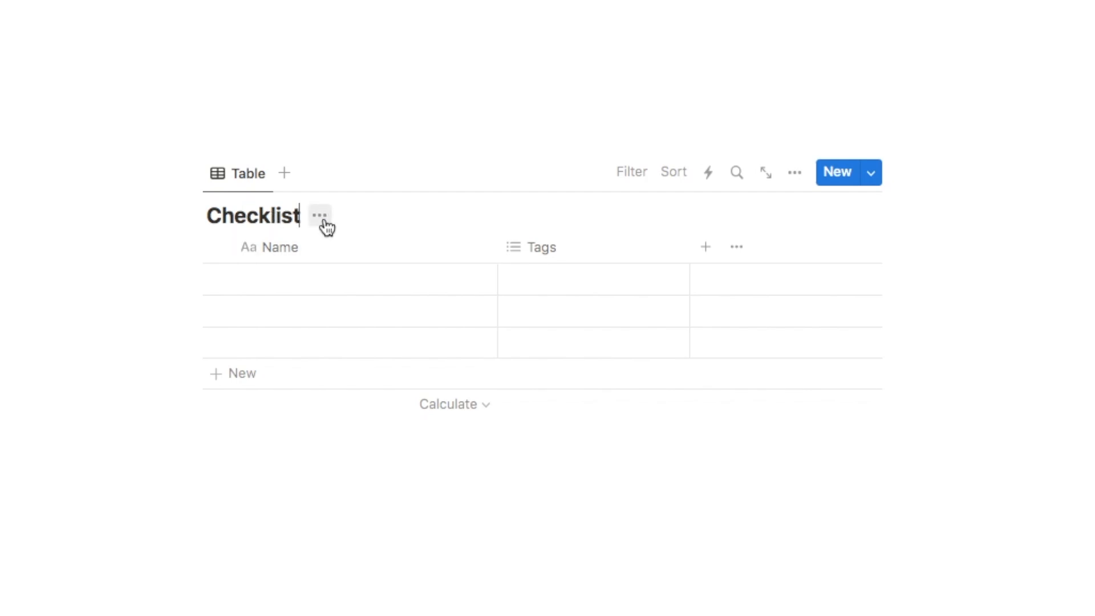
left_click(319, 215)
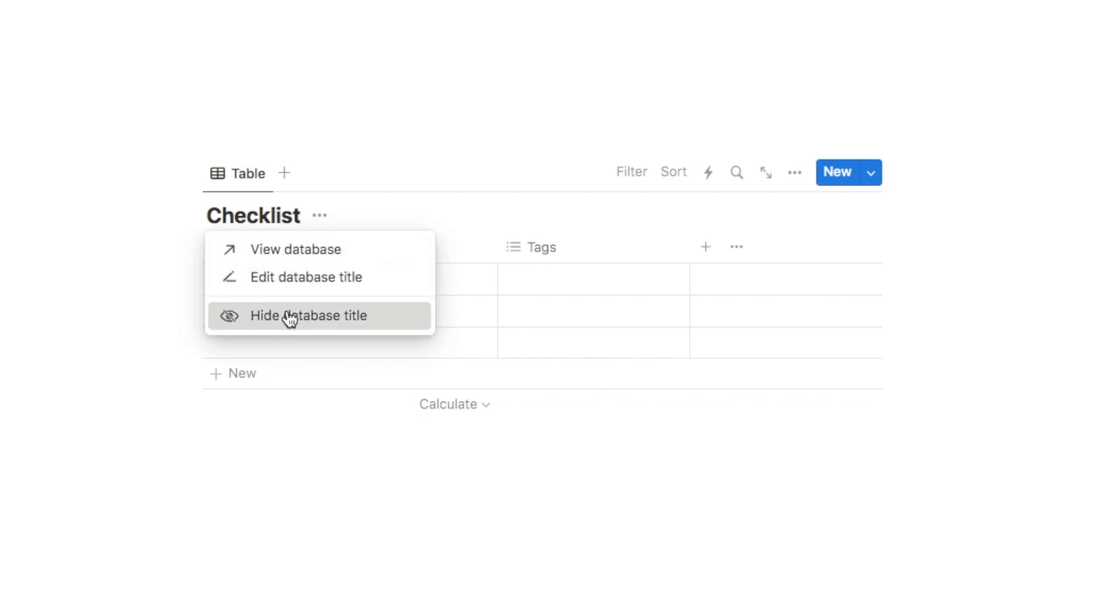
left_click(308, 315)
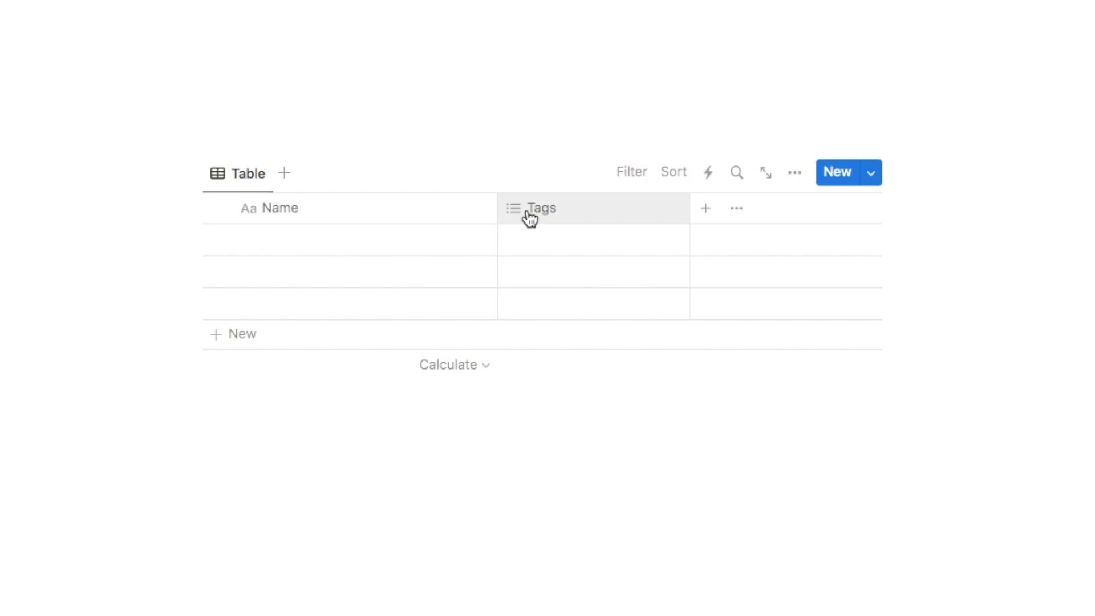
Delete the Tags property from the Checklist database.
left_click(542, 207)
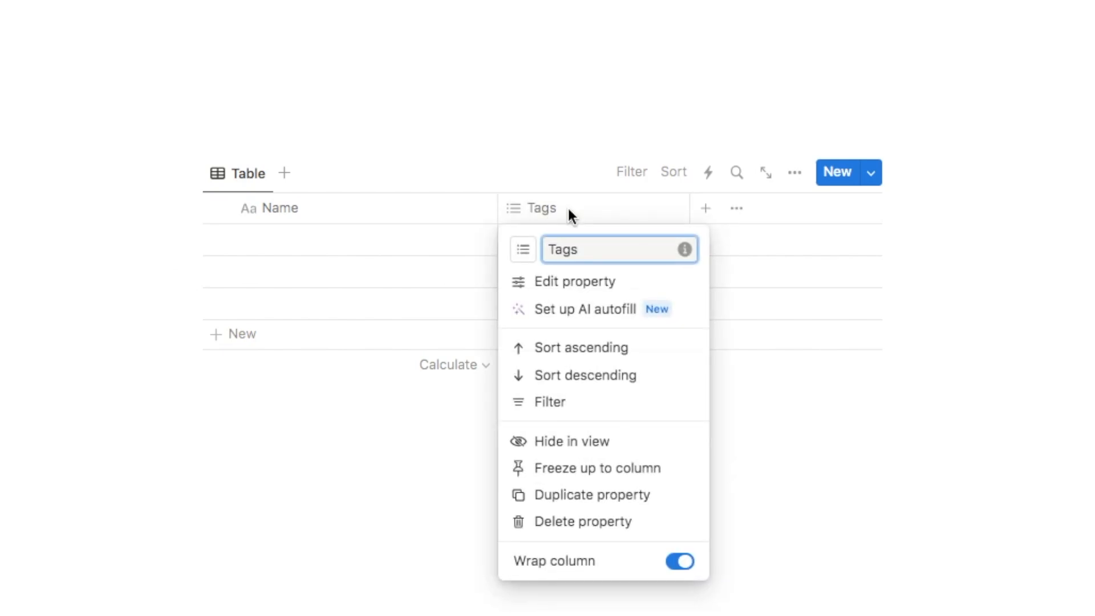
left_click(582, 521)
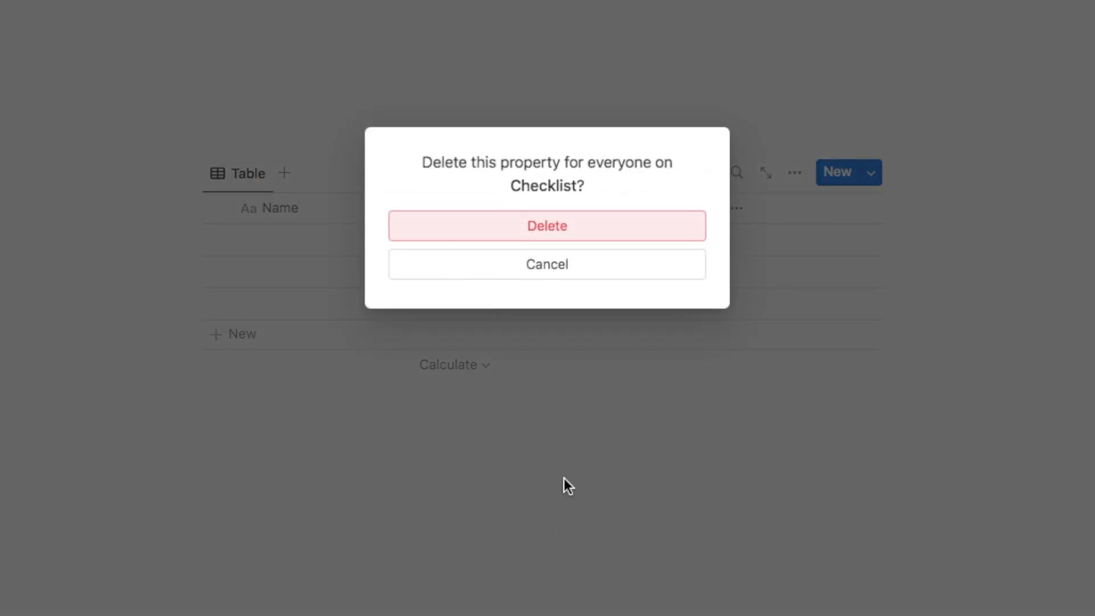
left_click(547, 226)
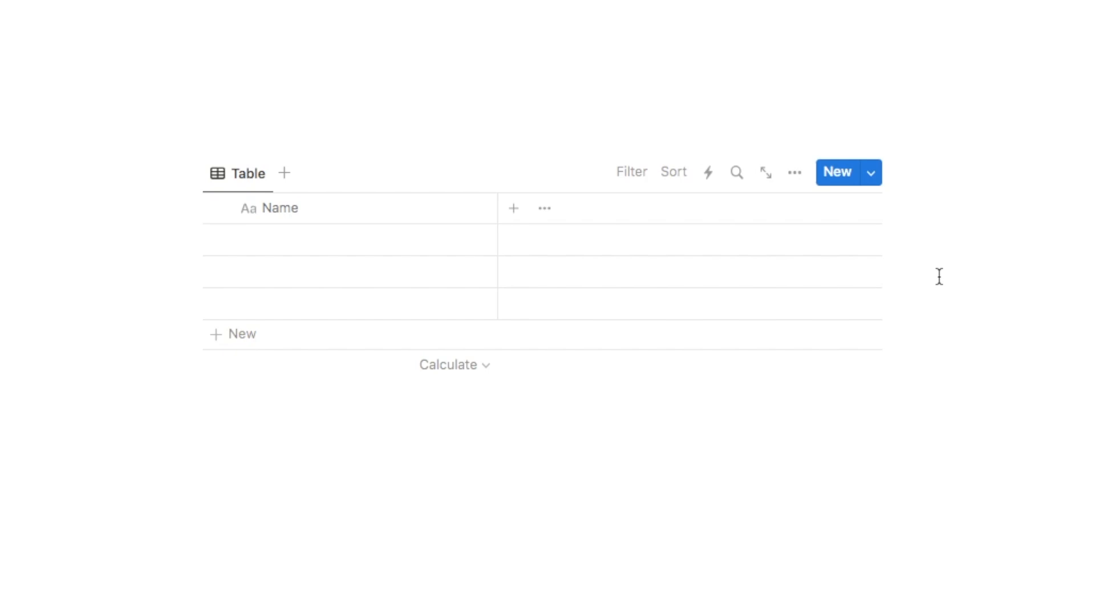
mouse_move(275, 293)
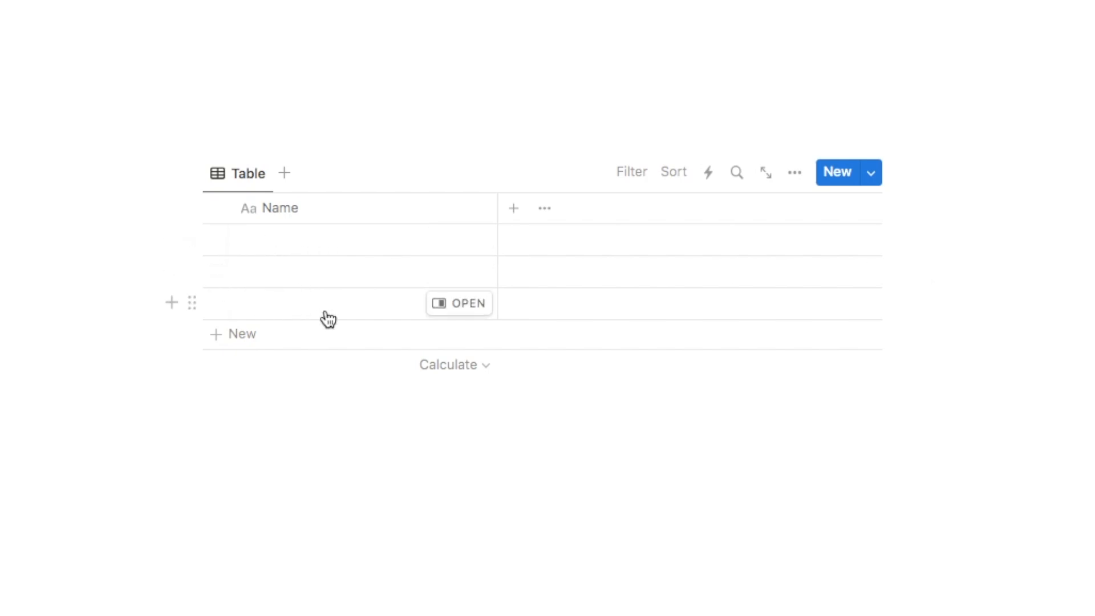
mouse_move(405, 386)
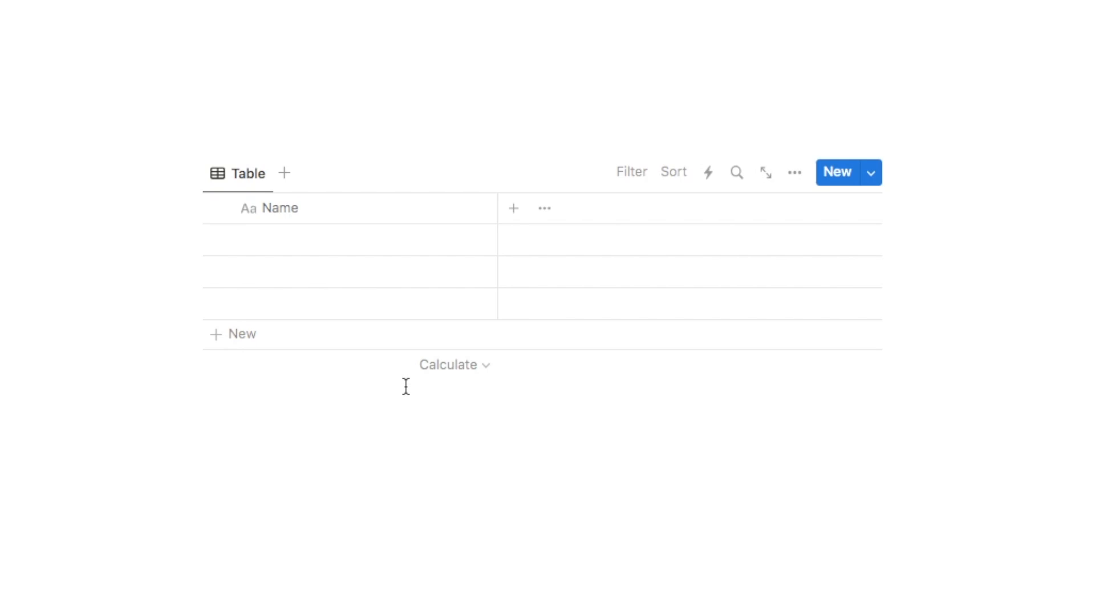
mouse_move(528, 364)
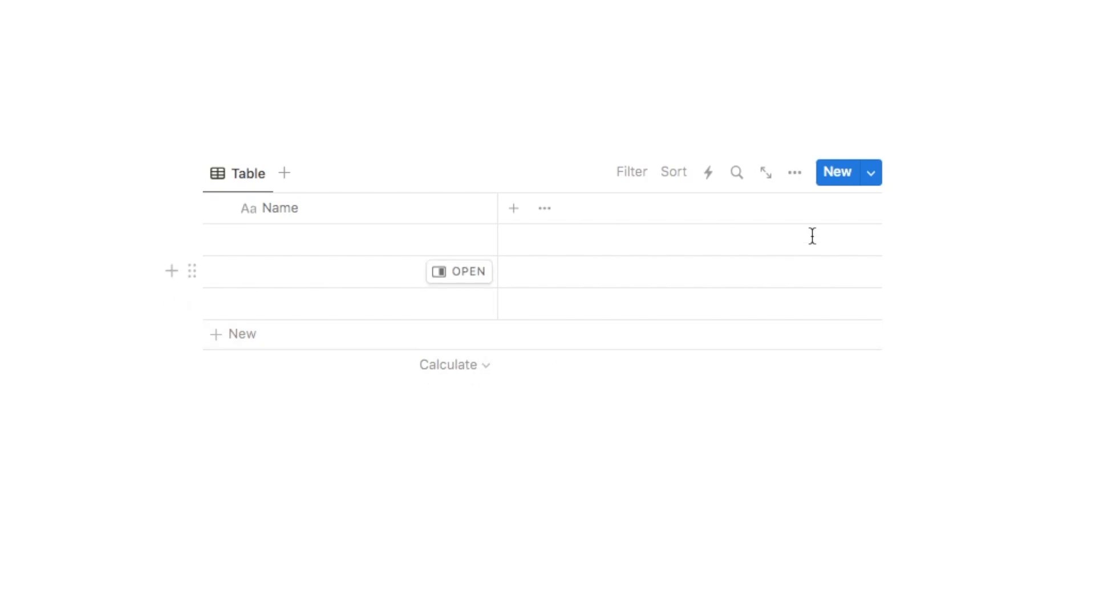
Create a new Checklist database template with a checkmark icon.
left_click(870, 172)
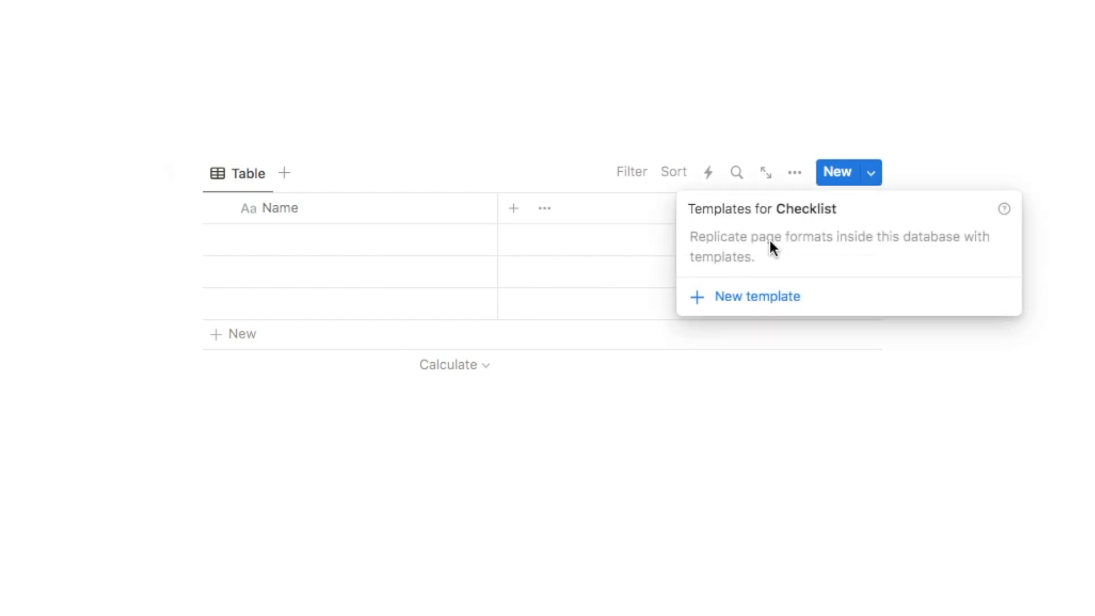
left_click(757, 296)
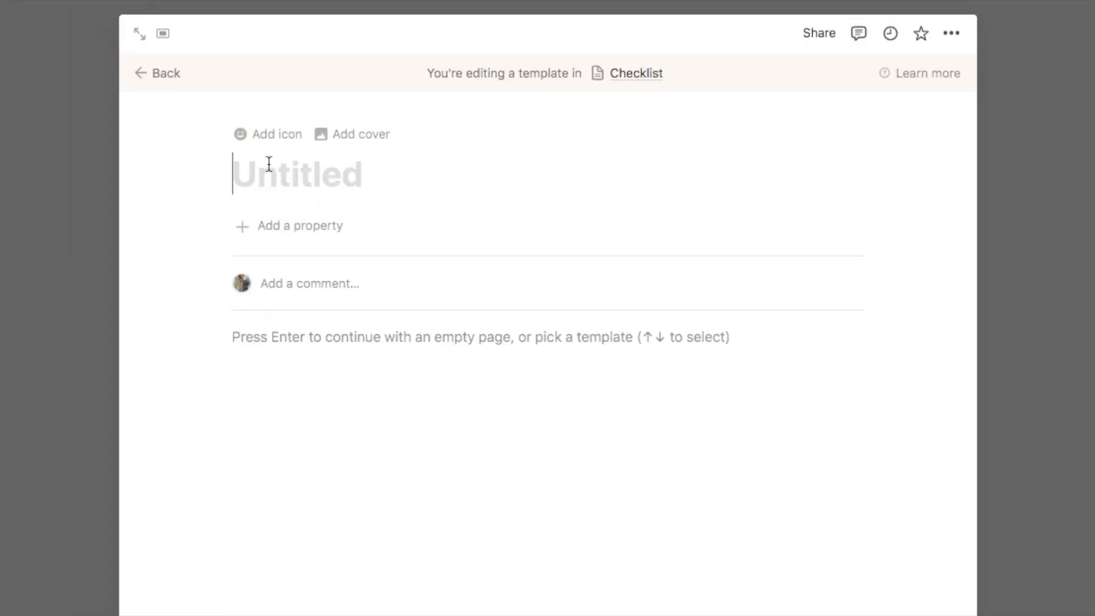
mouse_move(269, 134)
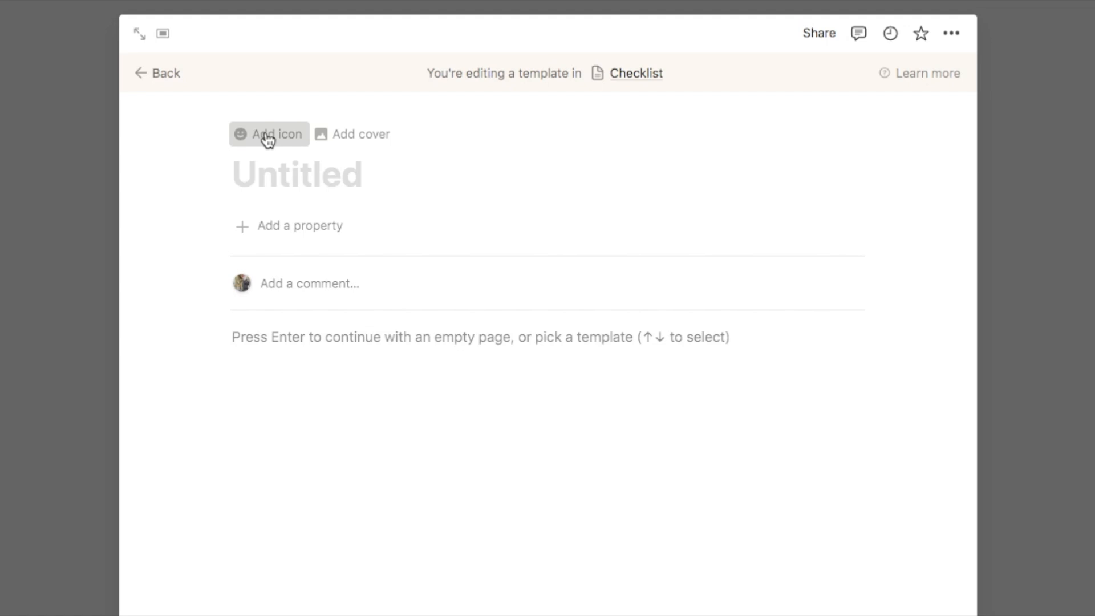
left_click(276, 134)
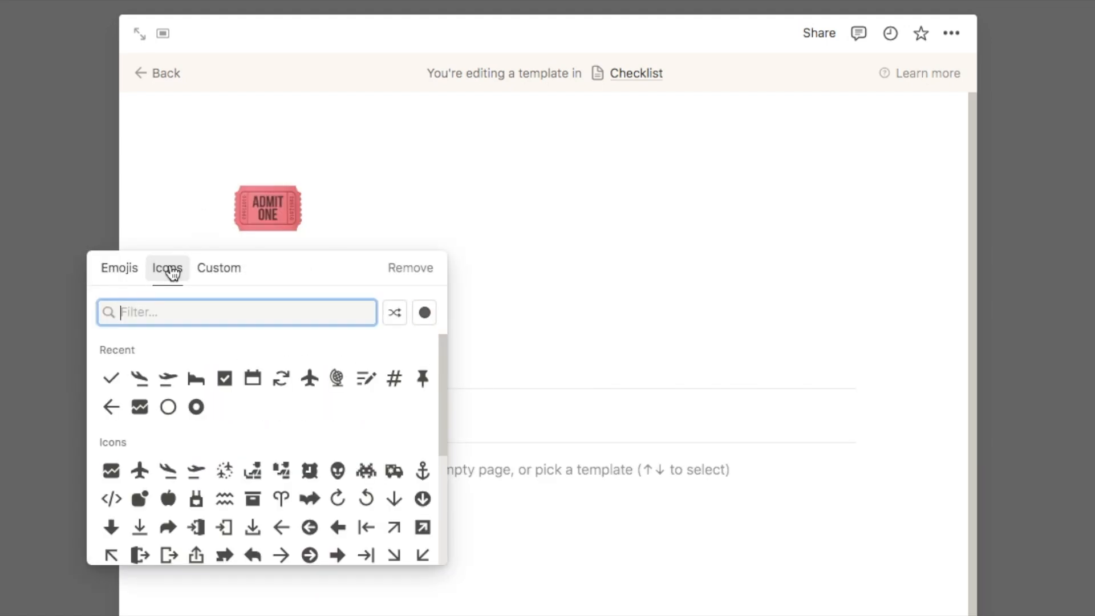
left_click(110, 377)
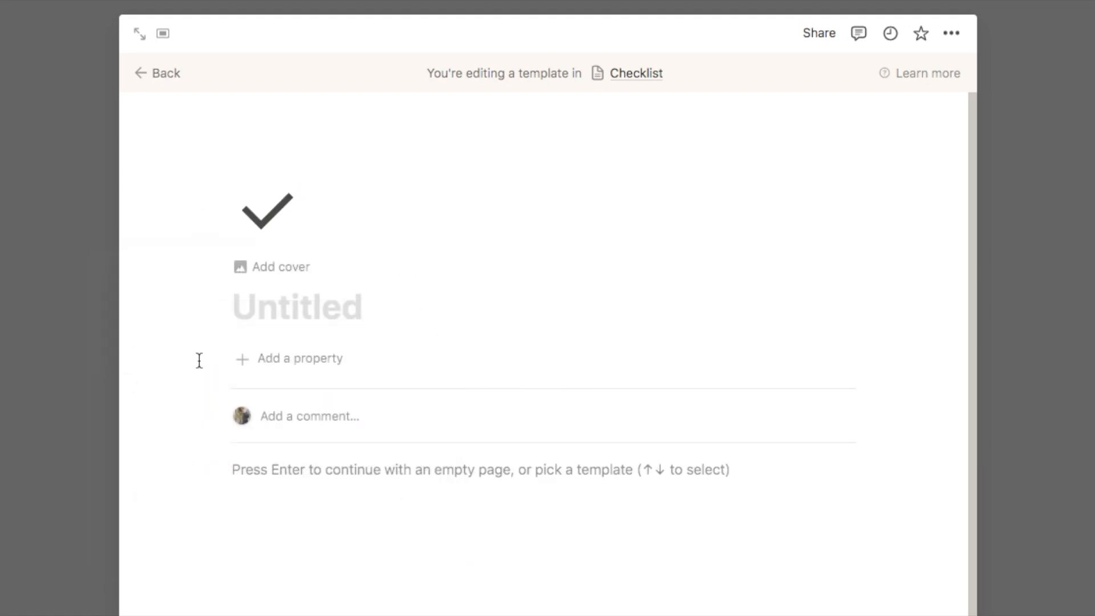
mouse_move(166, 72)
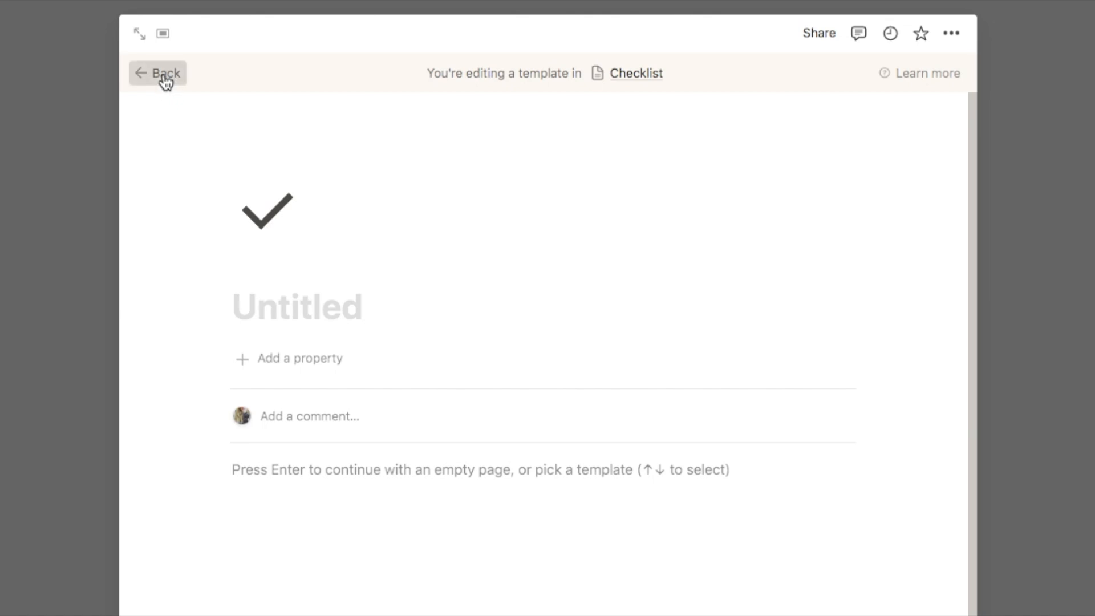
Set the Untitled template as the default for all views.
left_click(165, 72)
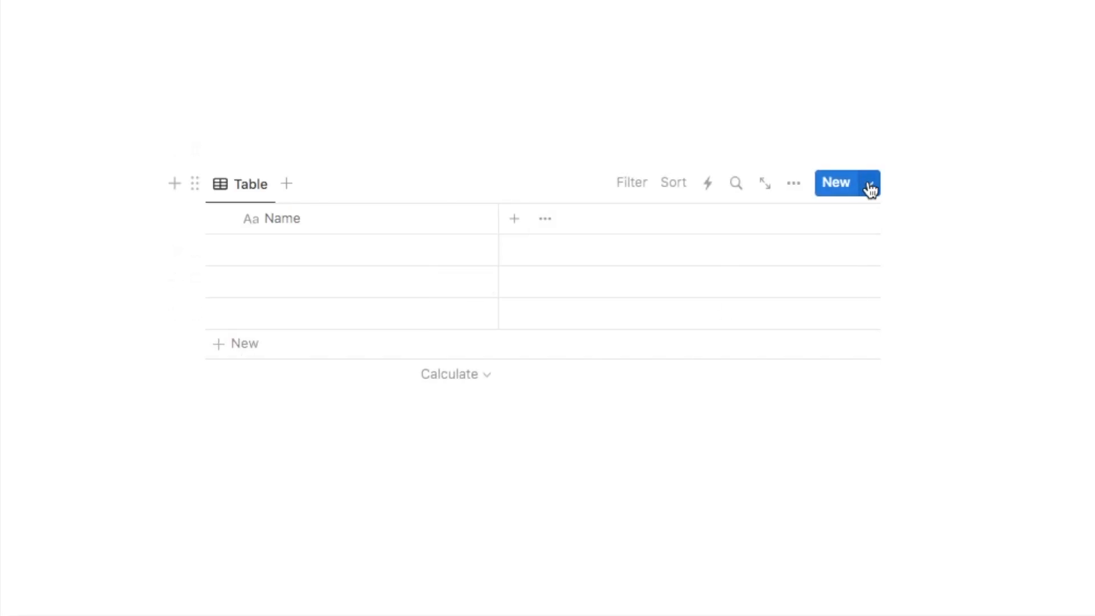
left_click(870, 182)
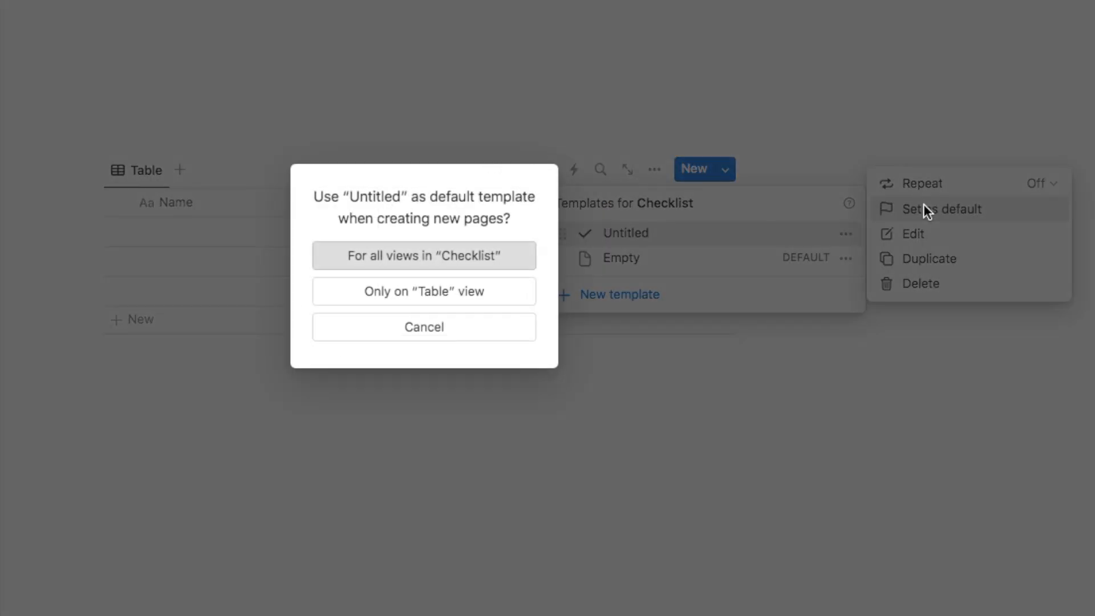
left_click(422, 255)
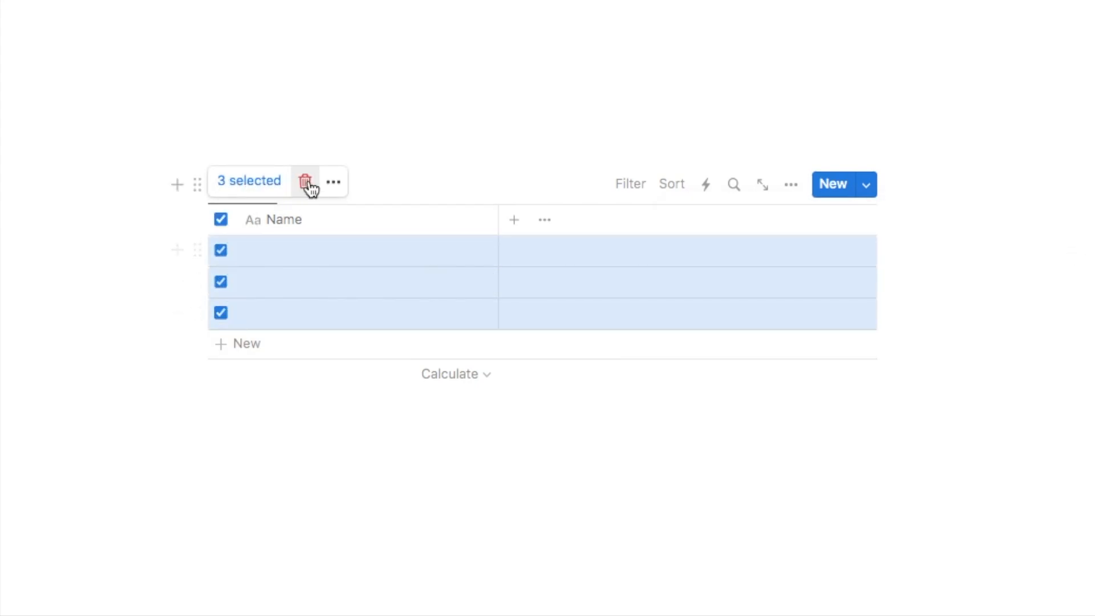
Delete the three empty rows and add tasks like 'Choose topic' and 'Plan'.
left_click(306, 182)
type("C")
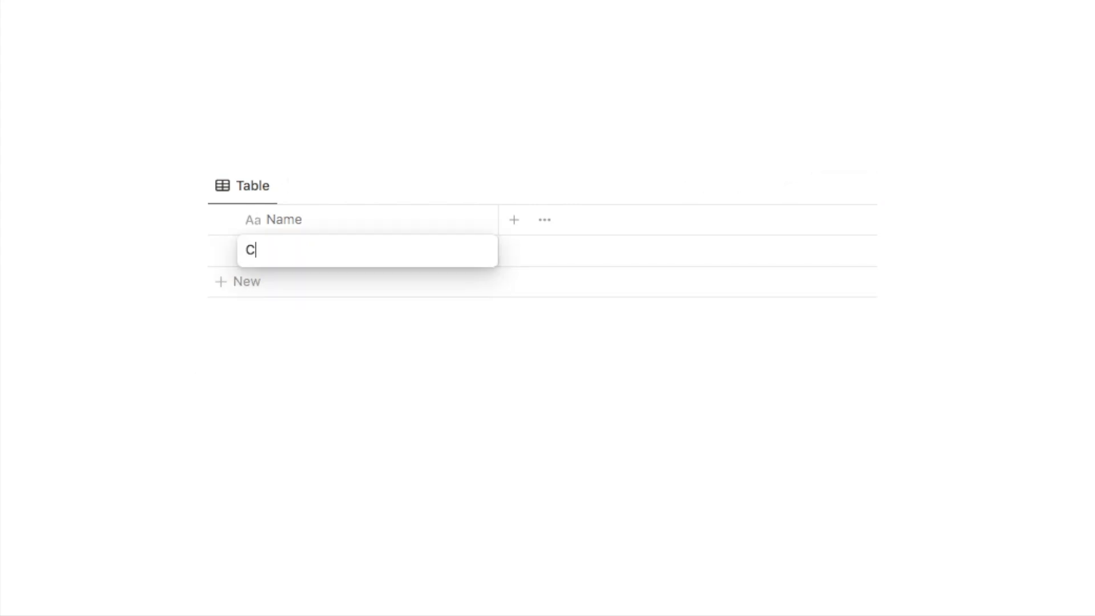
type("hoose topic")
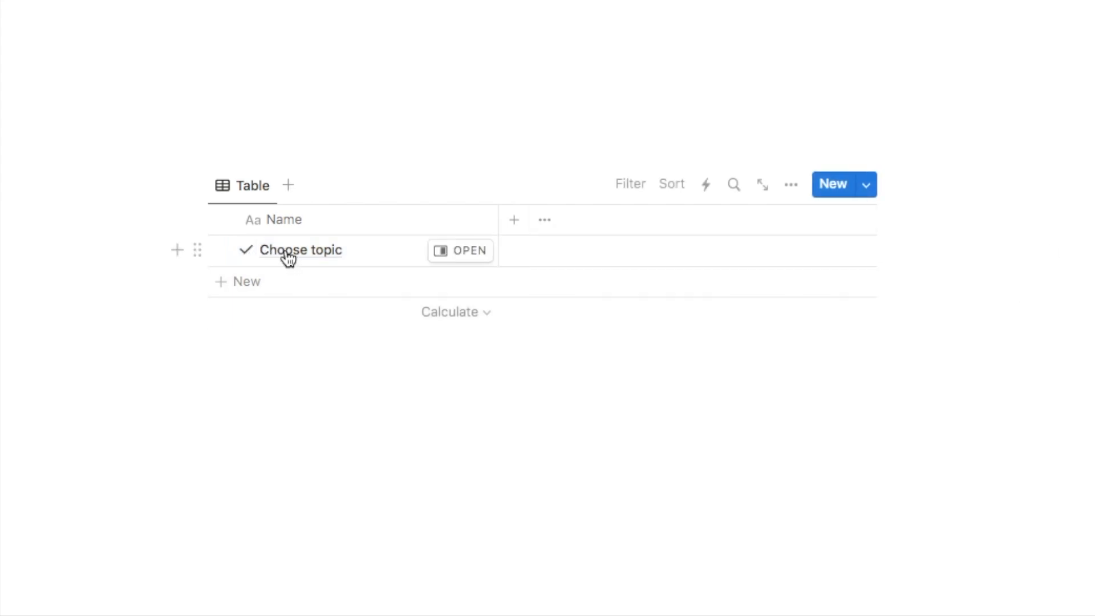
mouse_move(300, 463)
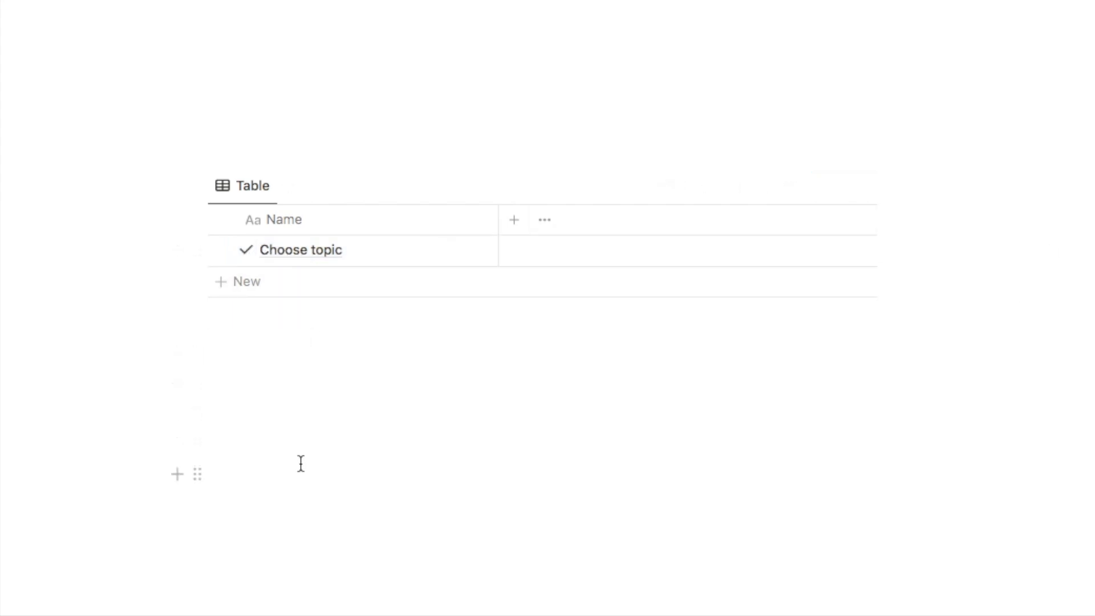
mouse_move(260, 299)
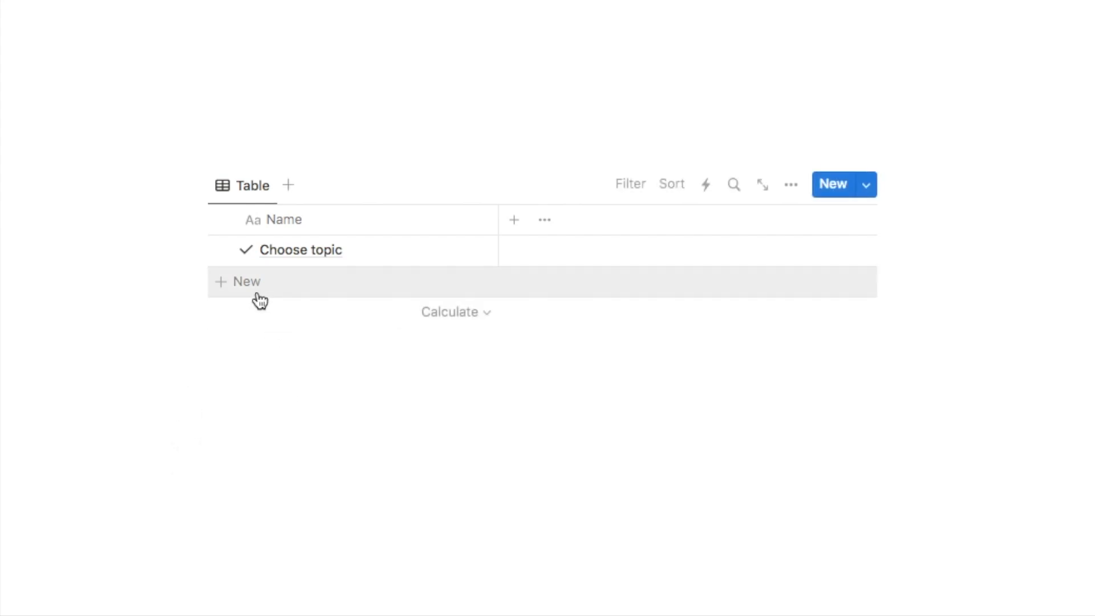
mouse_move(251, 293)
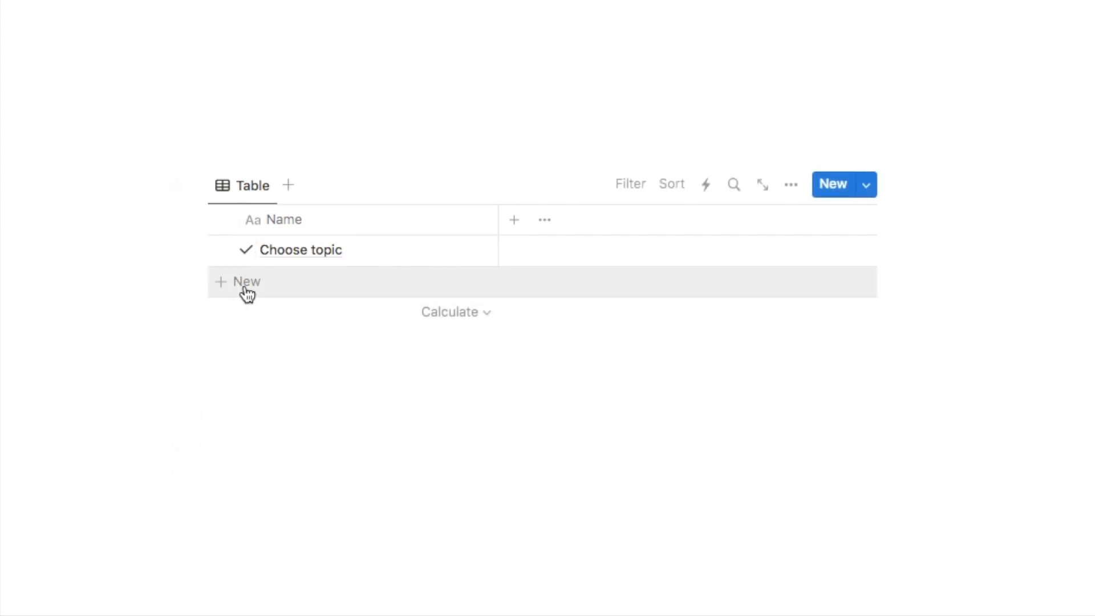
type("Plan & script video")
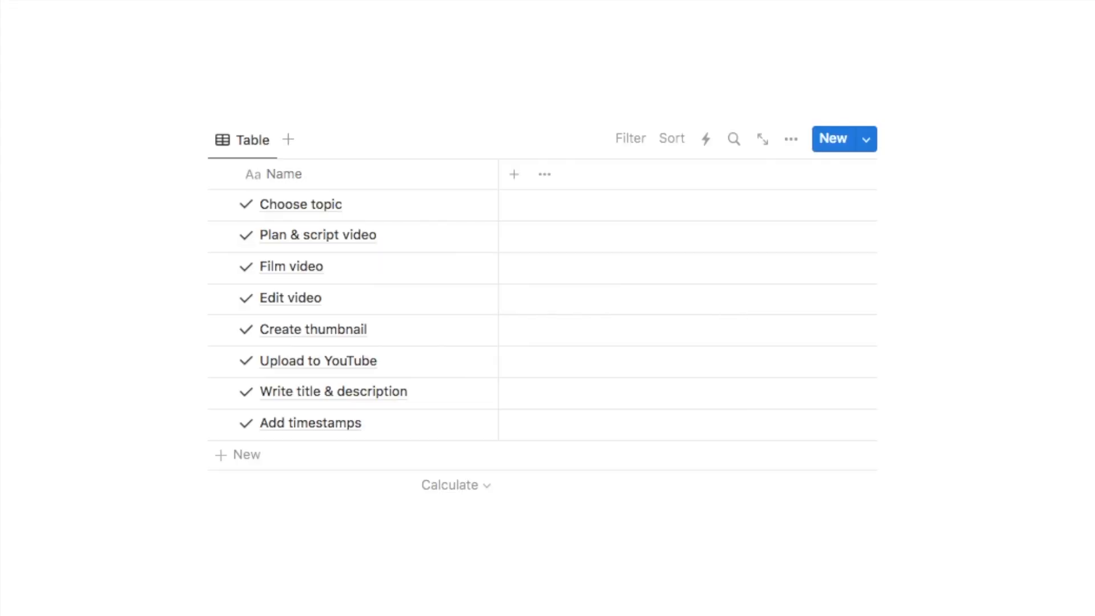
mouse_move(446, 278)
type("chec")
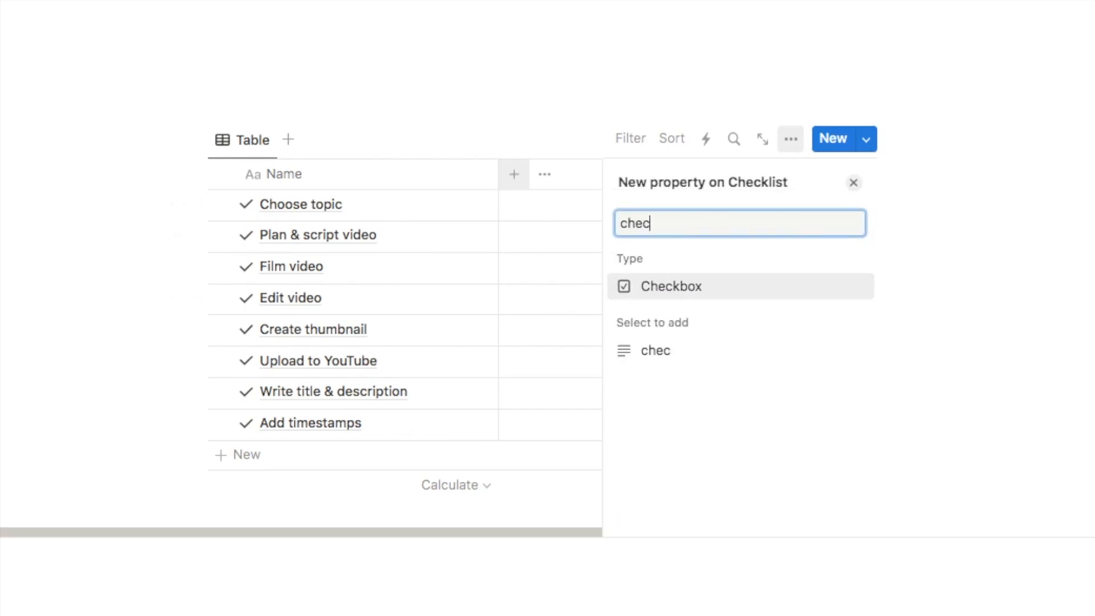
Add a Checkbox property named 'Complete' to the Checklist table.
left_click(739, 286)
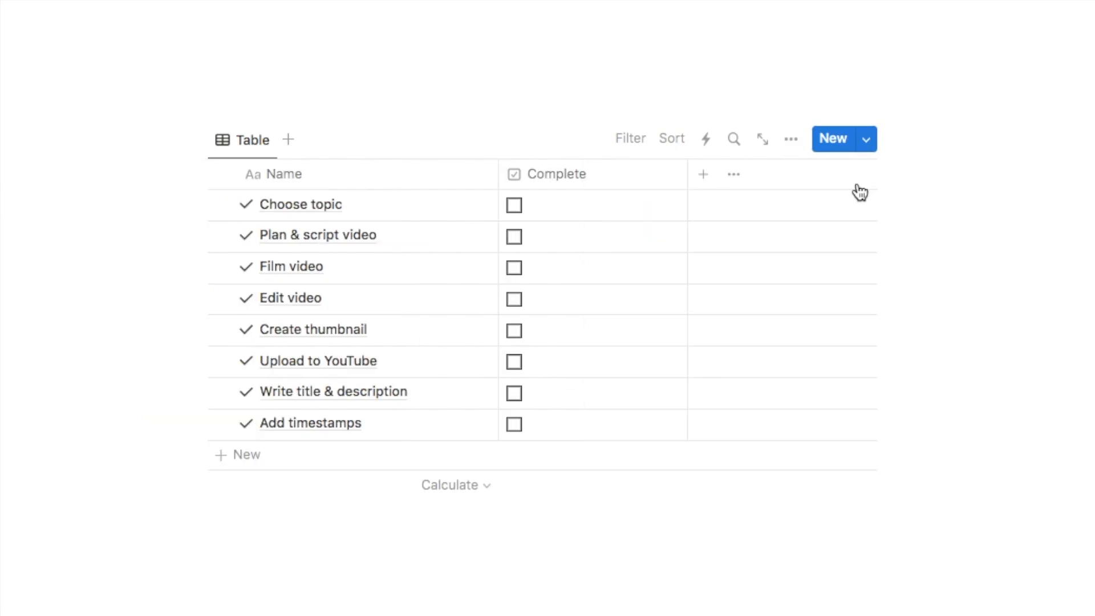
mouse_move(441, 414)
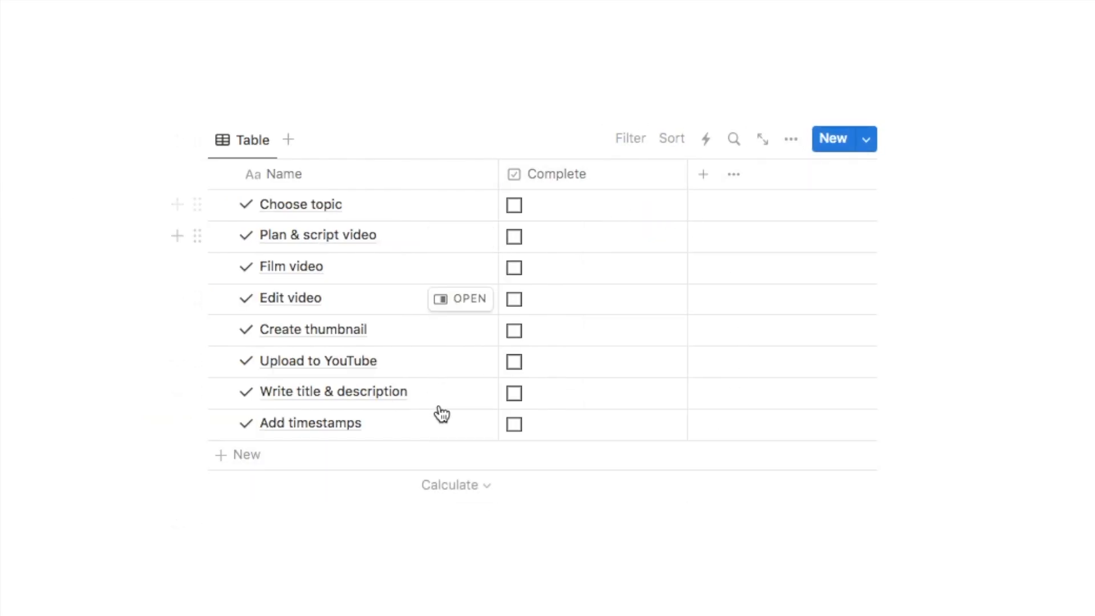
mouse_move(671, 486)
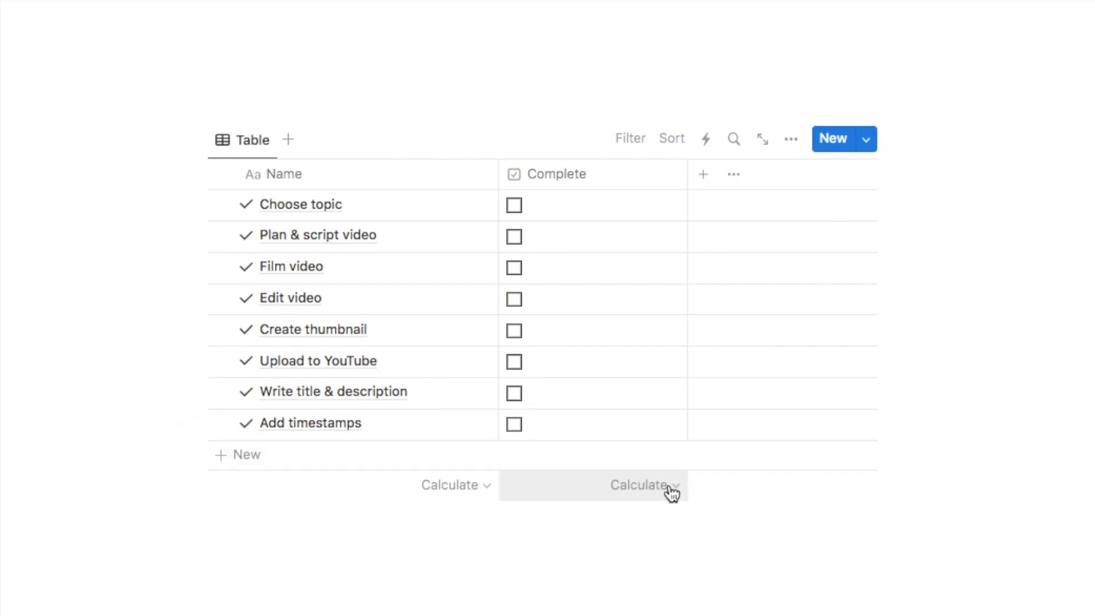
mouse_move(790, 139)
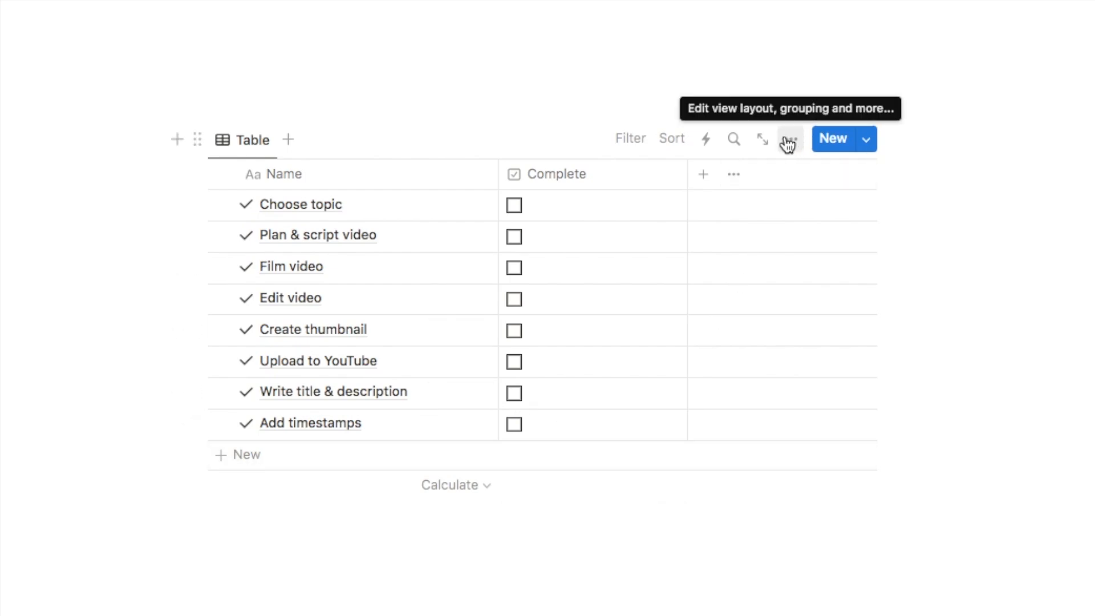
Change the Checklist database view layout from Table to List.
left_click(790, 138)
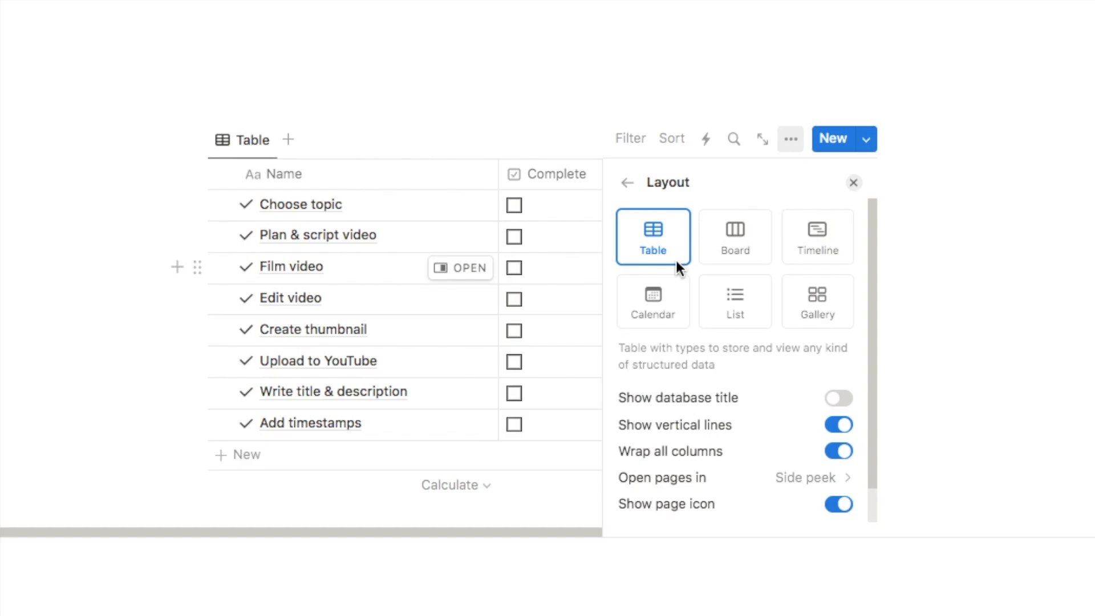
left_click(740, 301)
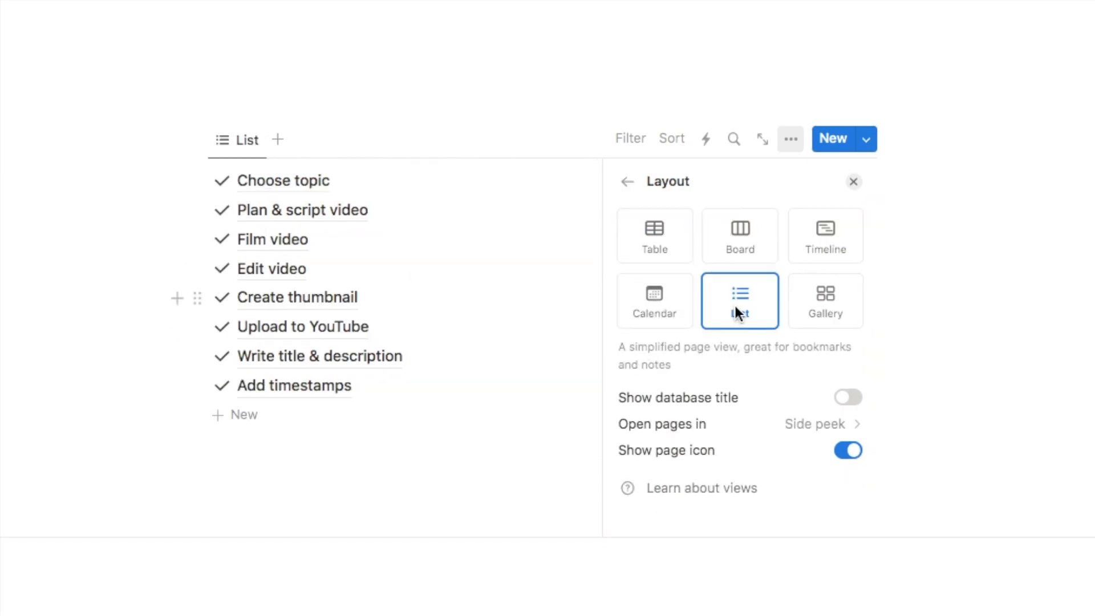
left_click(854, 181)
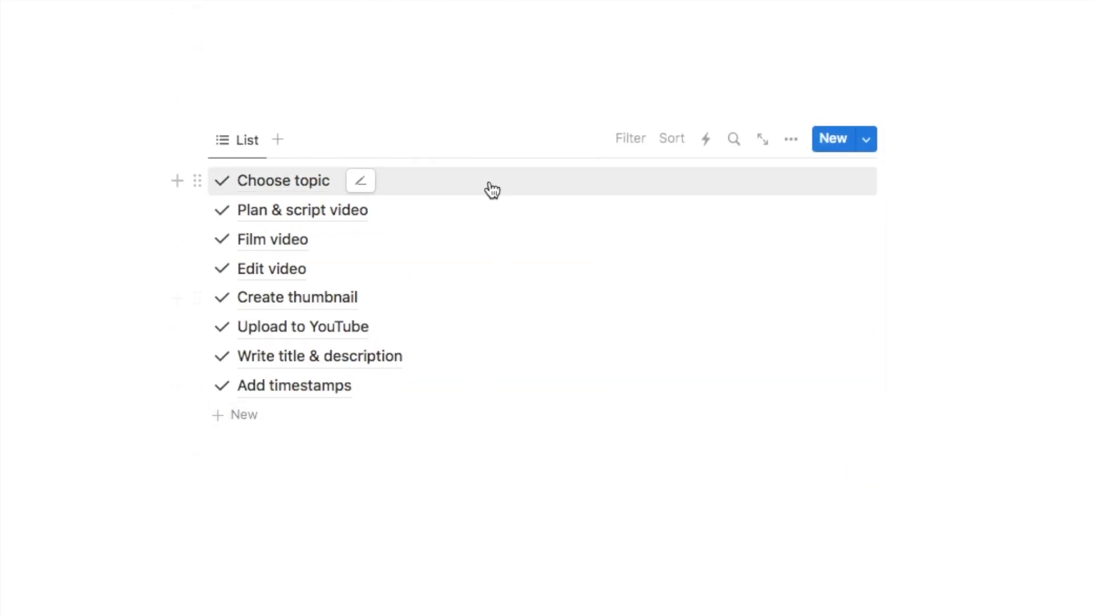
mouse_move(718, 326)
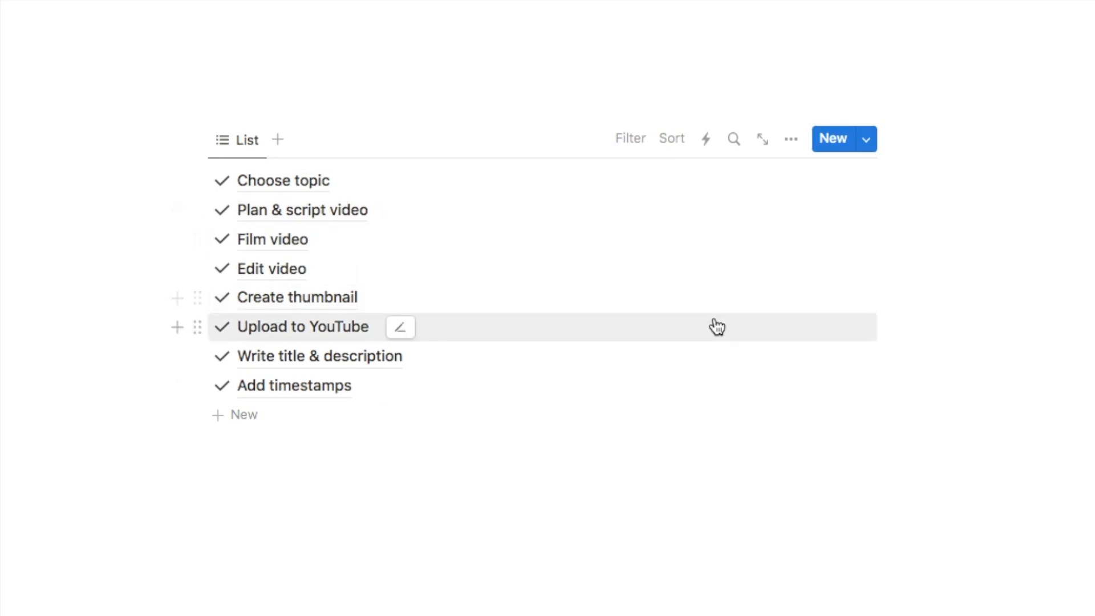
mouse_move(791, 138)
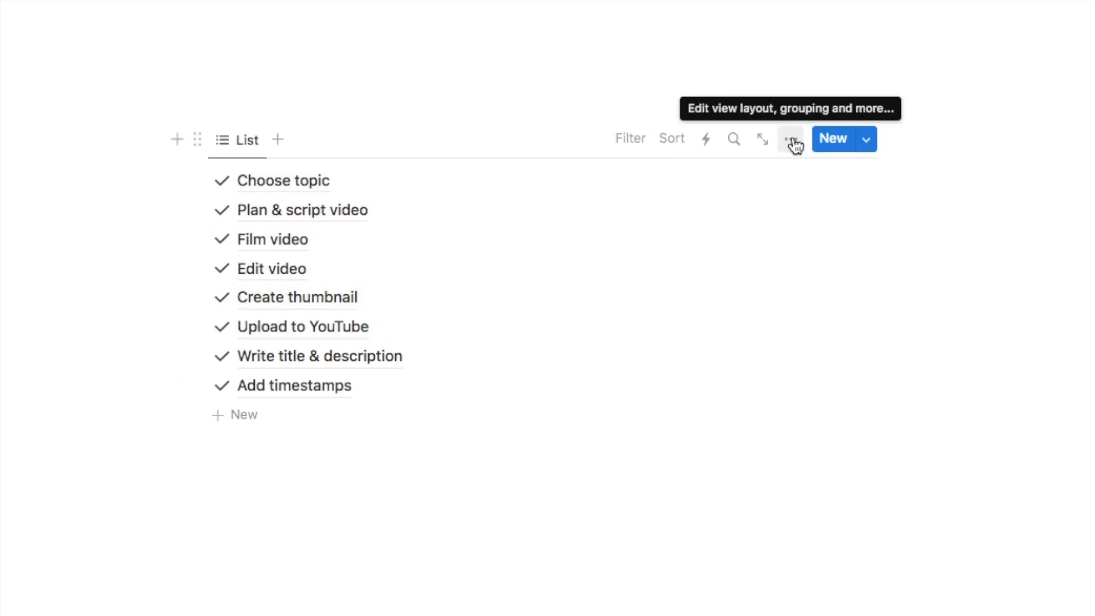
Show the Complete property in the list and check tasks through 'Film video'.
left_click(790, 138)
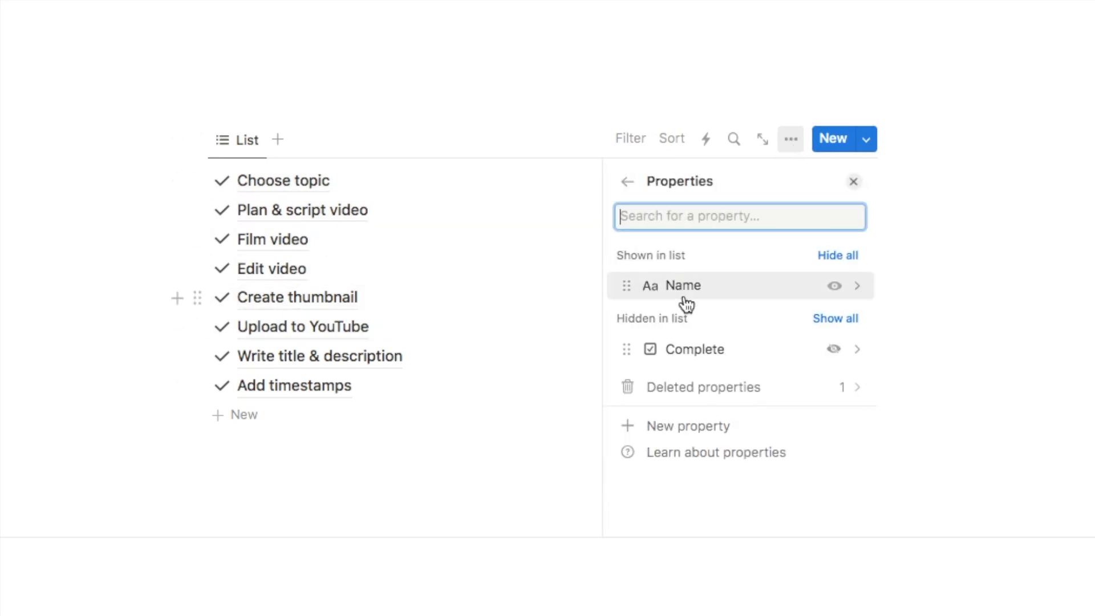
mouse_move(722, 340)
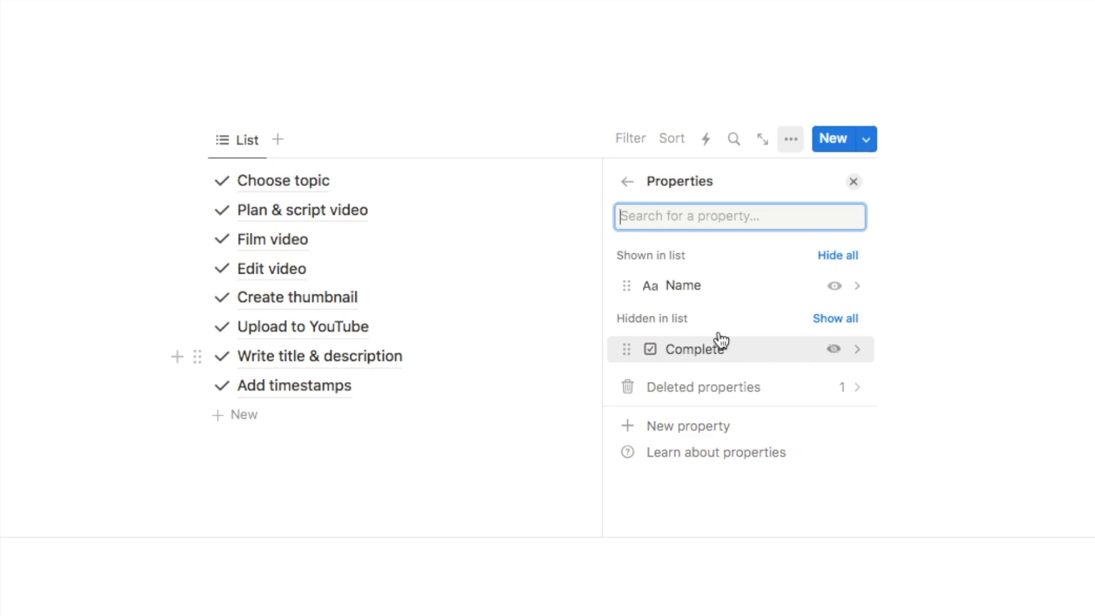
left_click(835, 349)
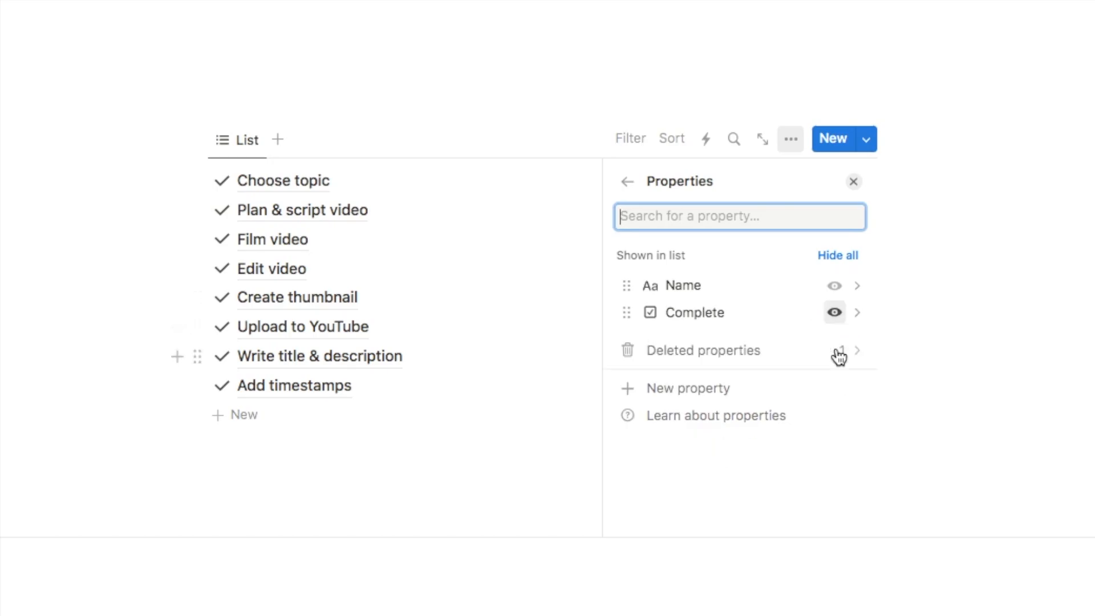
left_click(853, 182)
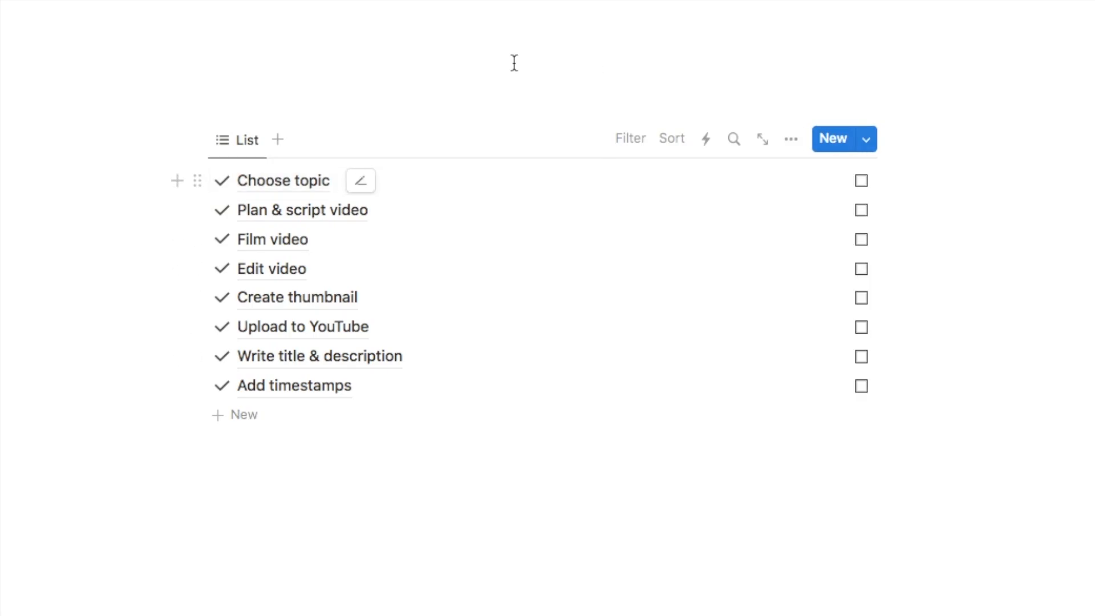
mouse_move(866, 164)
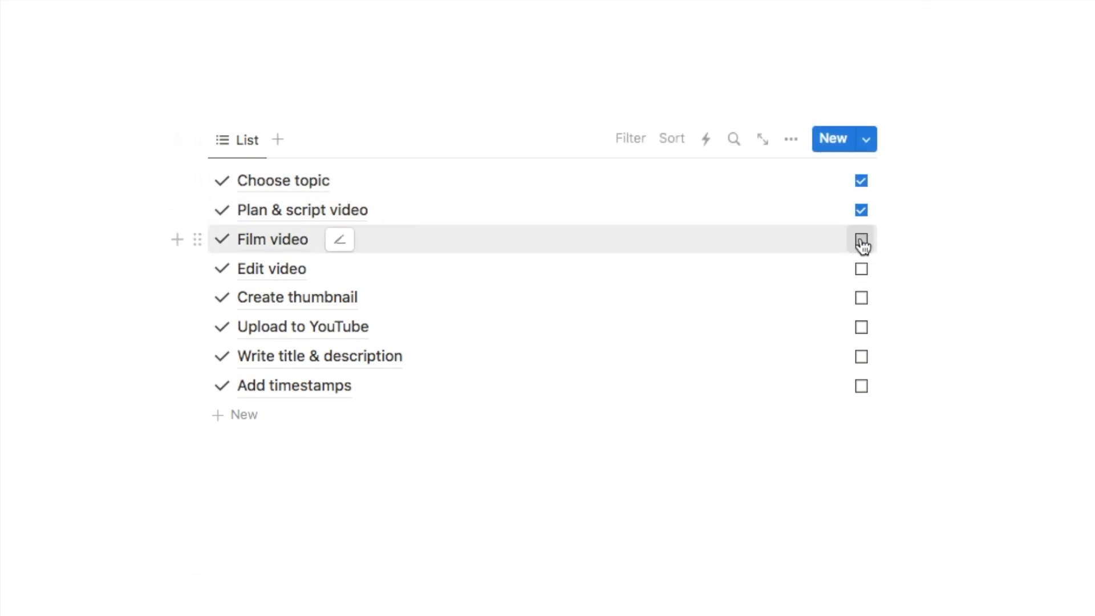
left_click(861, 239)
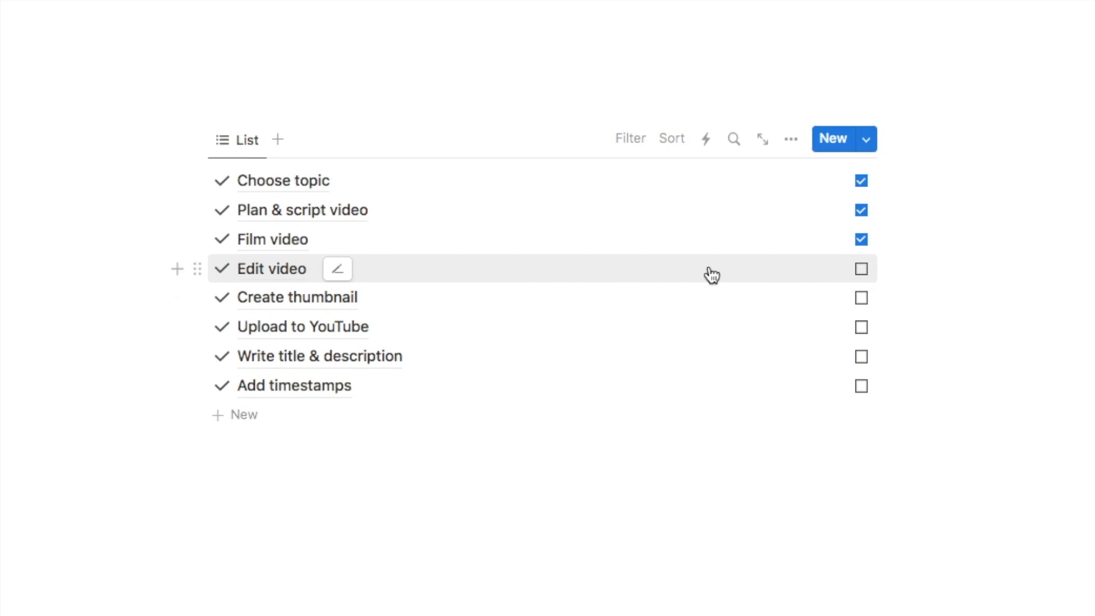
mouse_move(706, 234)
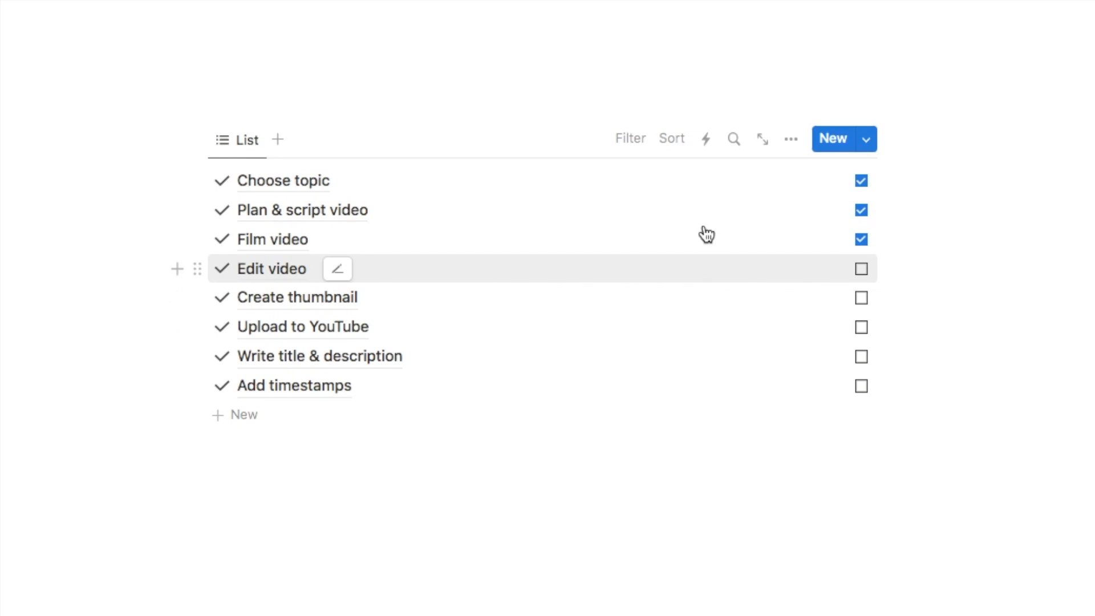
mouse_move(629, 139)
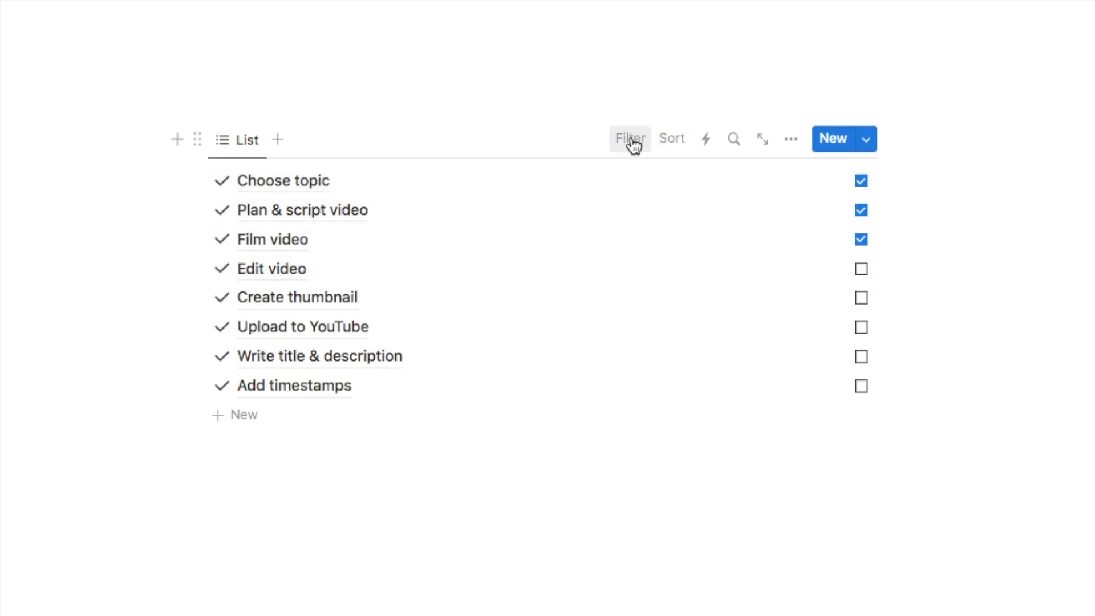
Filter the list to Complete unchecked and save the filter for everyone.
left_click(628, 137)
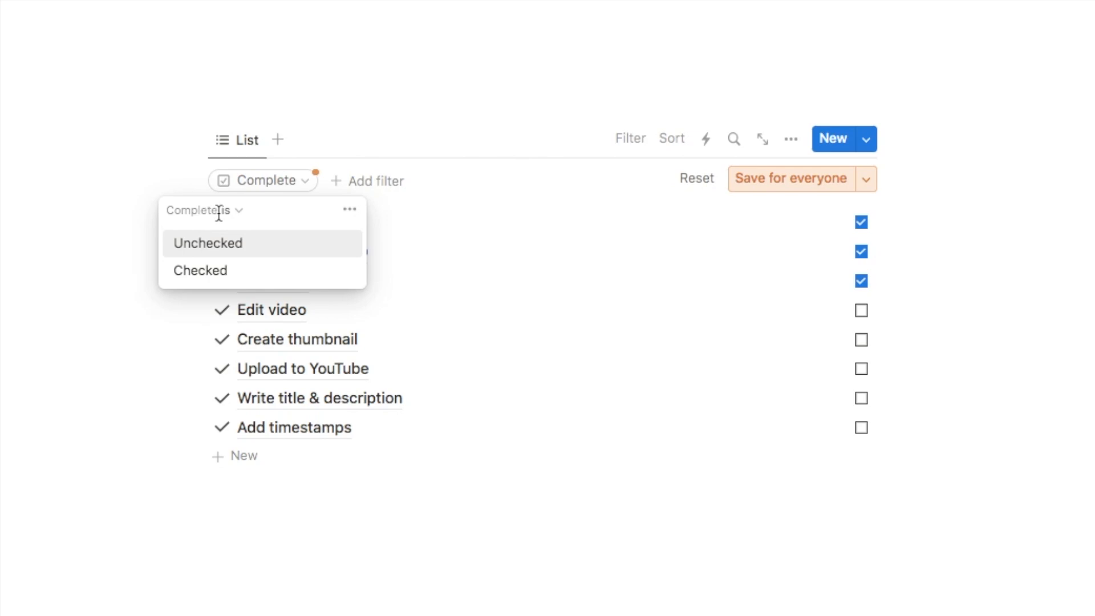
left_click(206, 243)
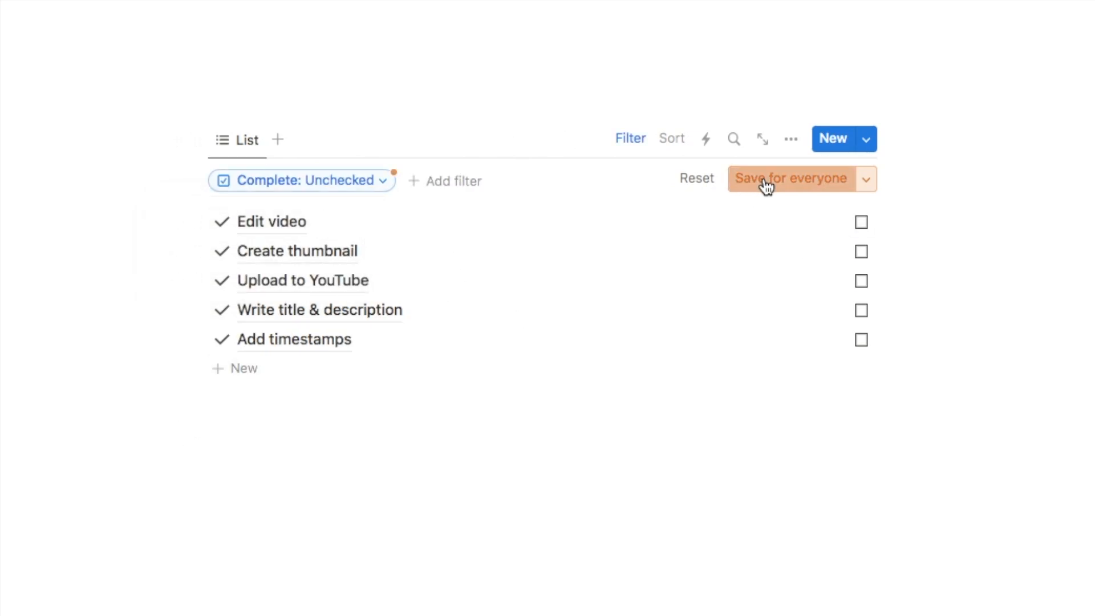
left_click(791, 179)
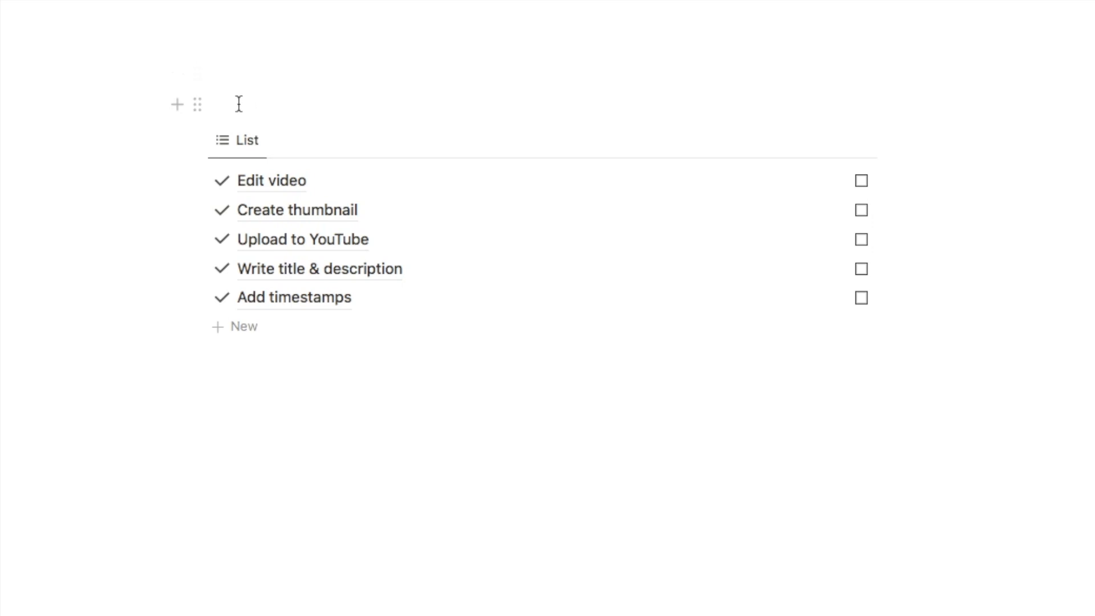
Type the heading 'YouTube Video Checklist' on the line above the list.
left_click(238, 105)
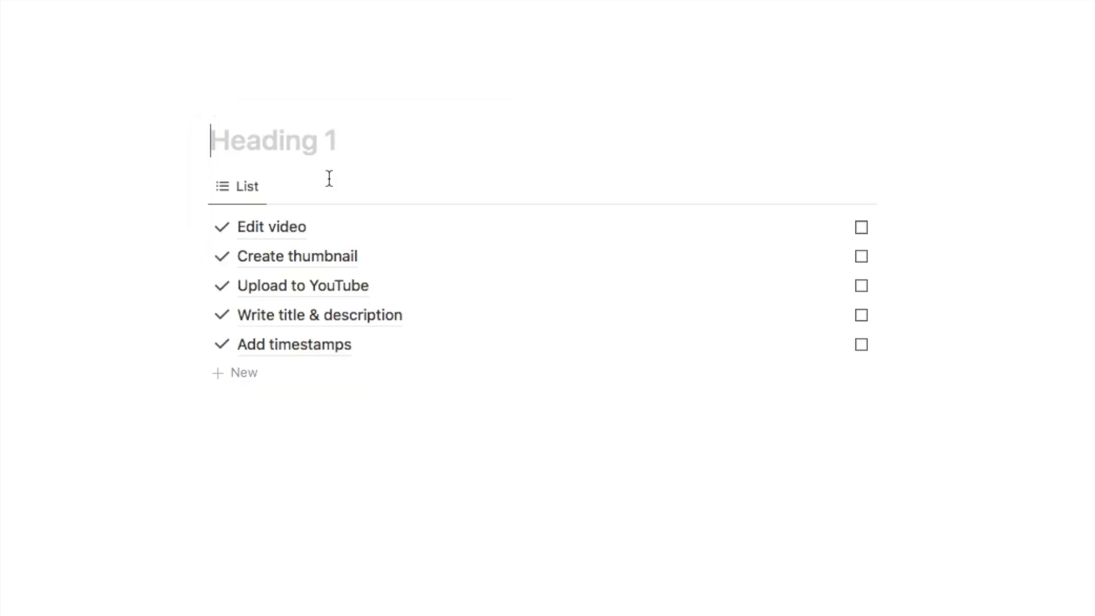
type("YouTube Video Checklist")
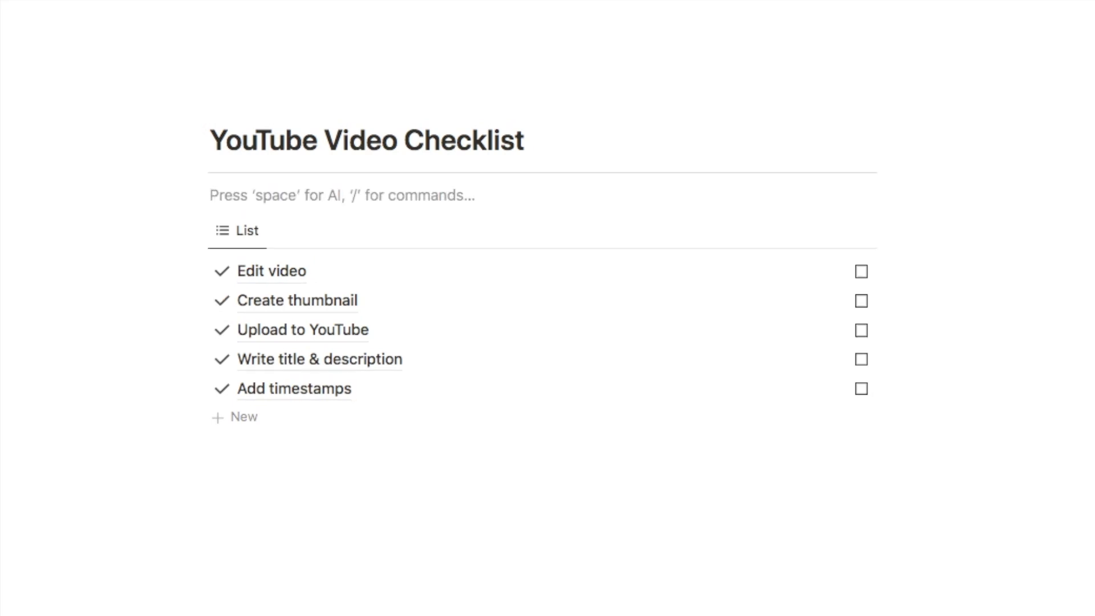
mouse_move(299, 195)
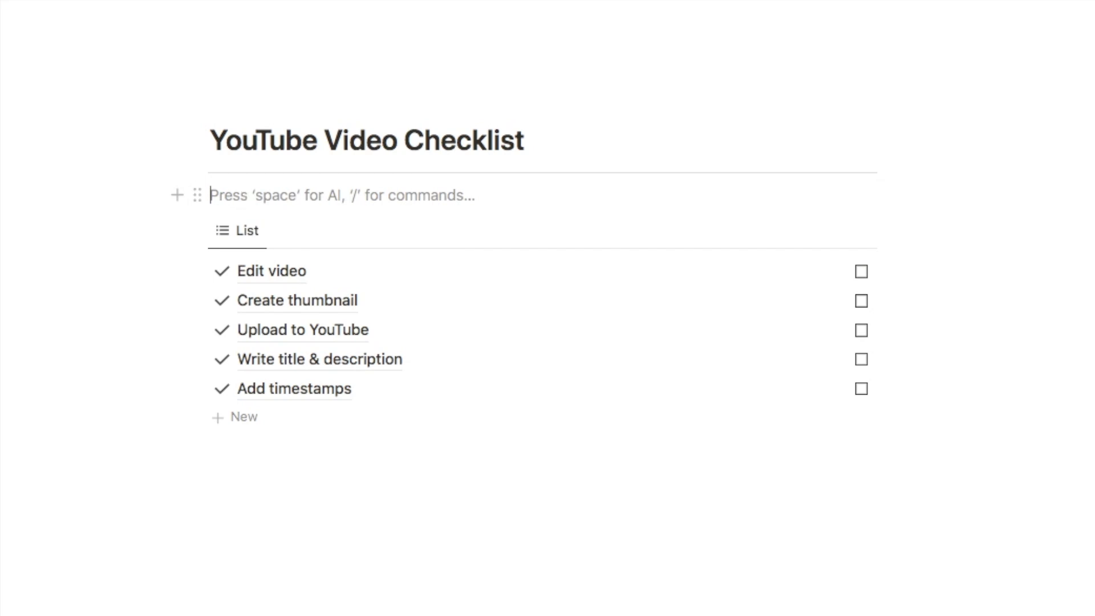
Insert a /button named 'Reset' with the refresh arrows icon.
type("/butt")
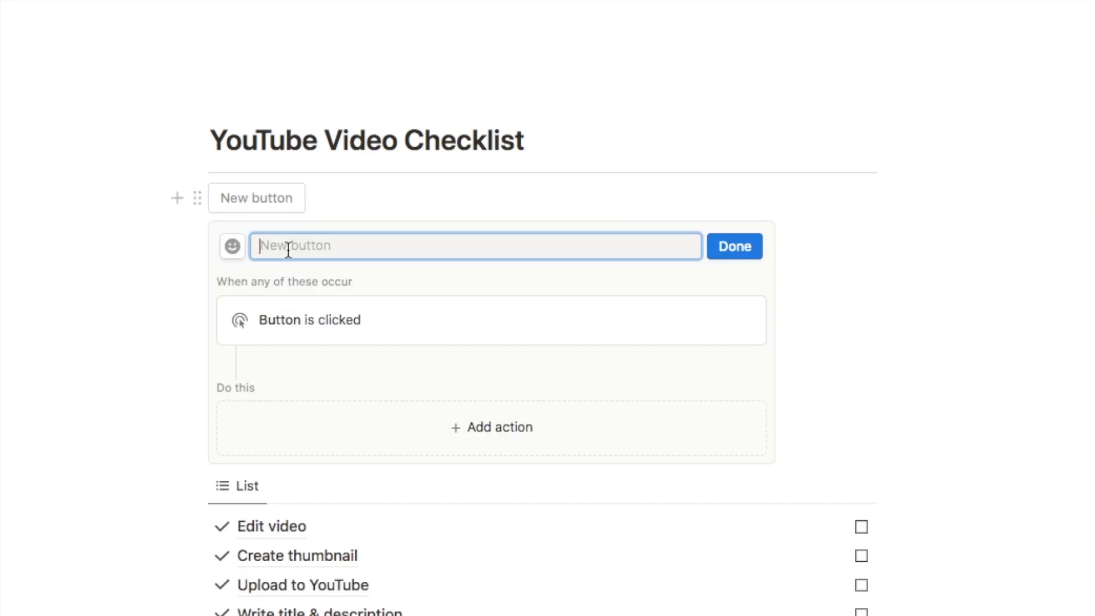
type("Reset")
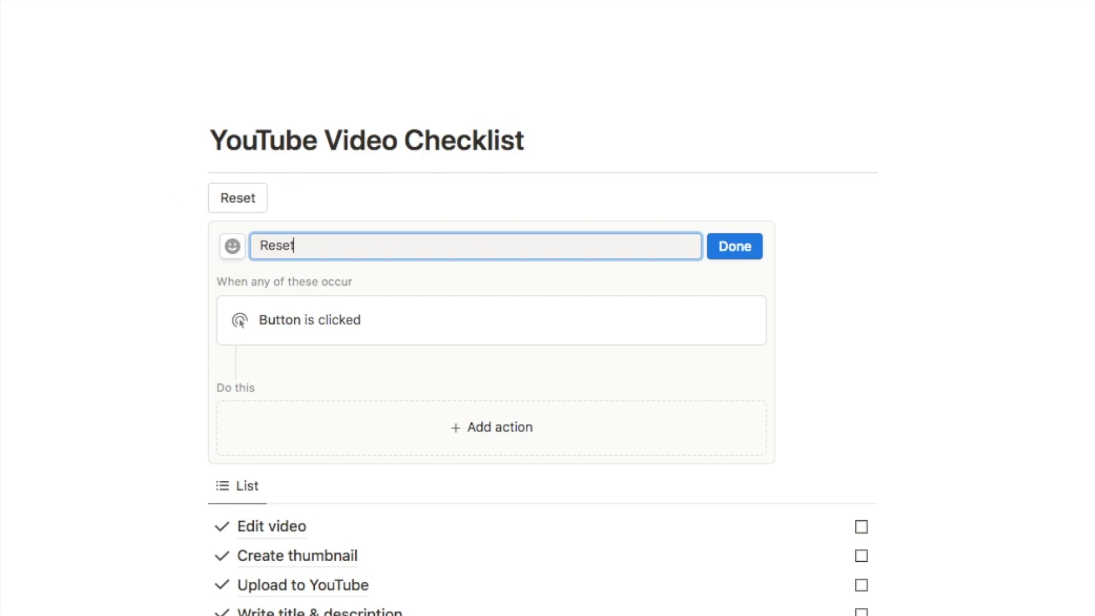
mouse_move(232, 246)
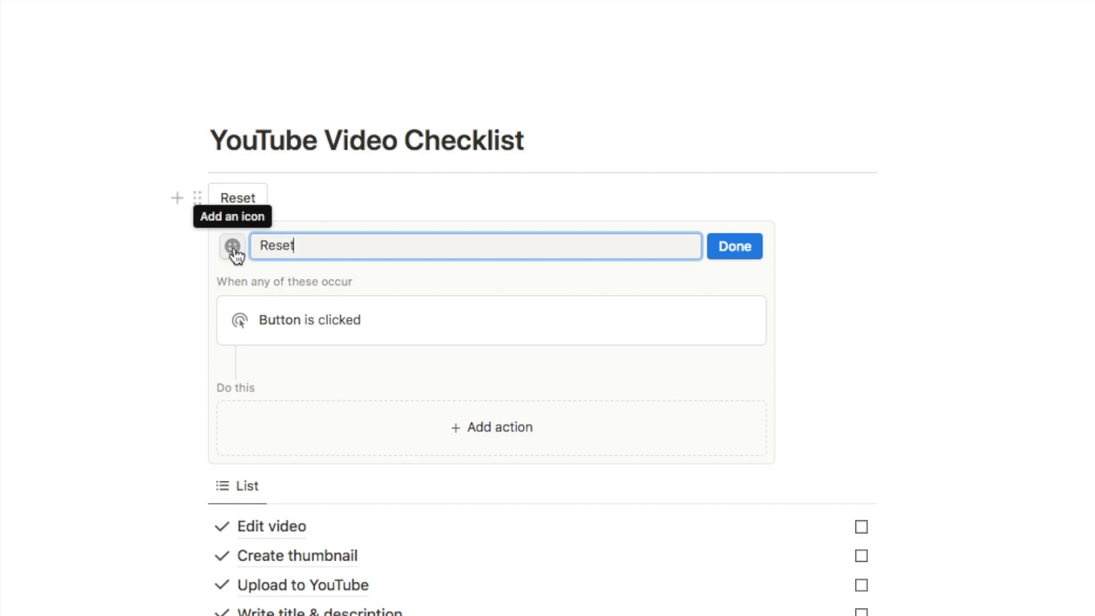
left_click(232, 246)
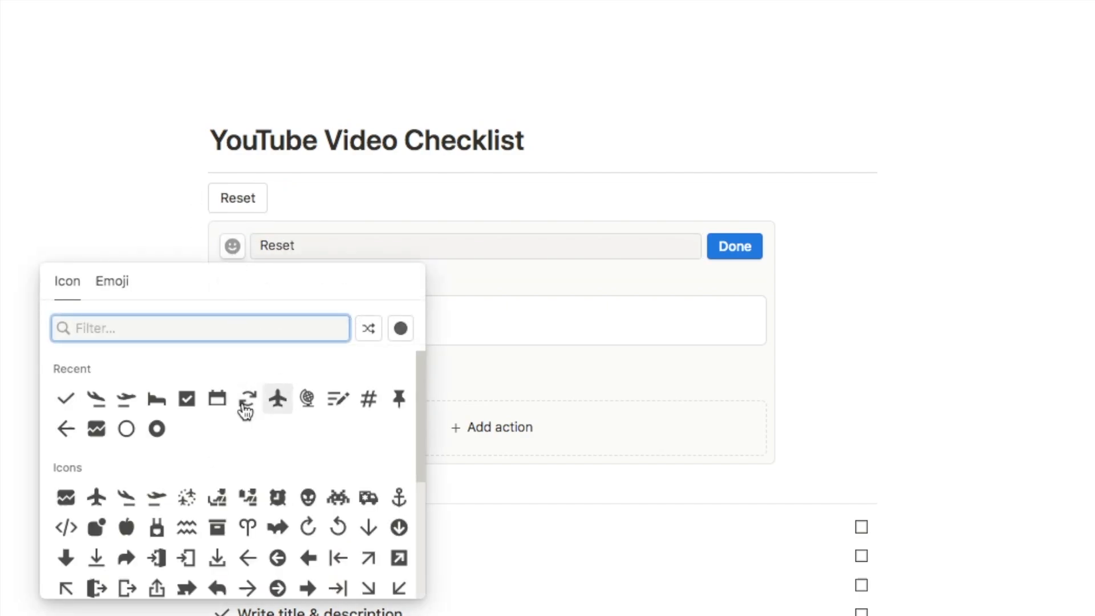
left_click(246, 398)
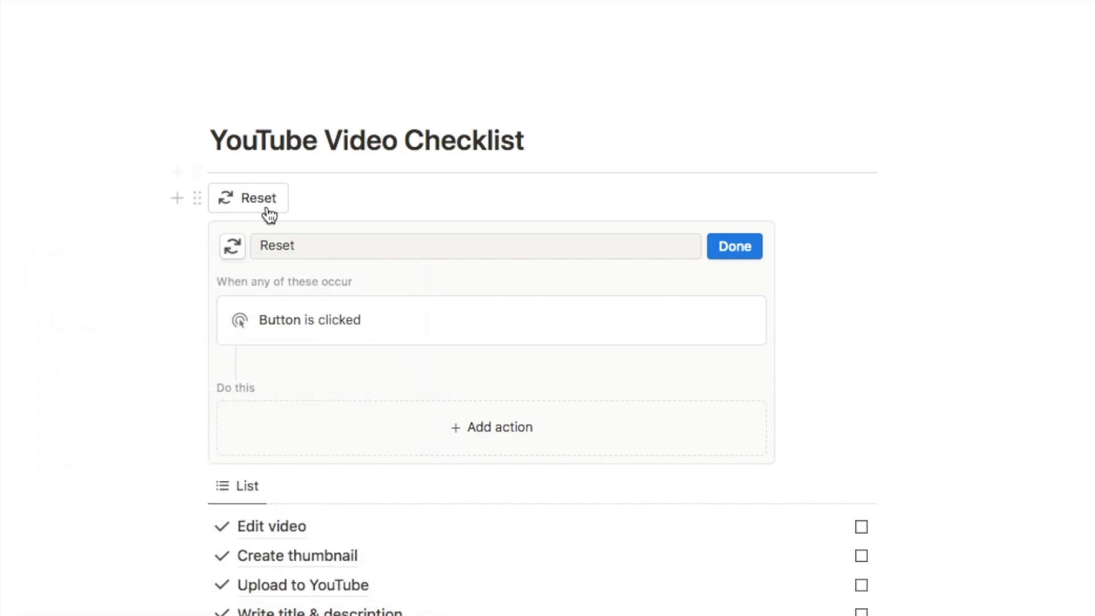
scroll("up", 3)
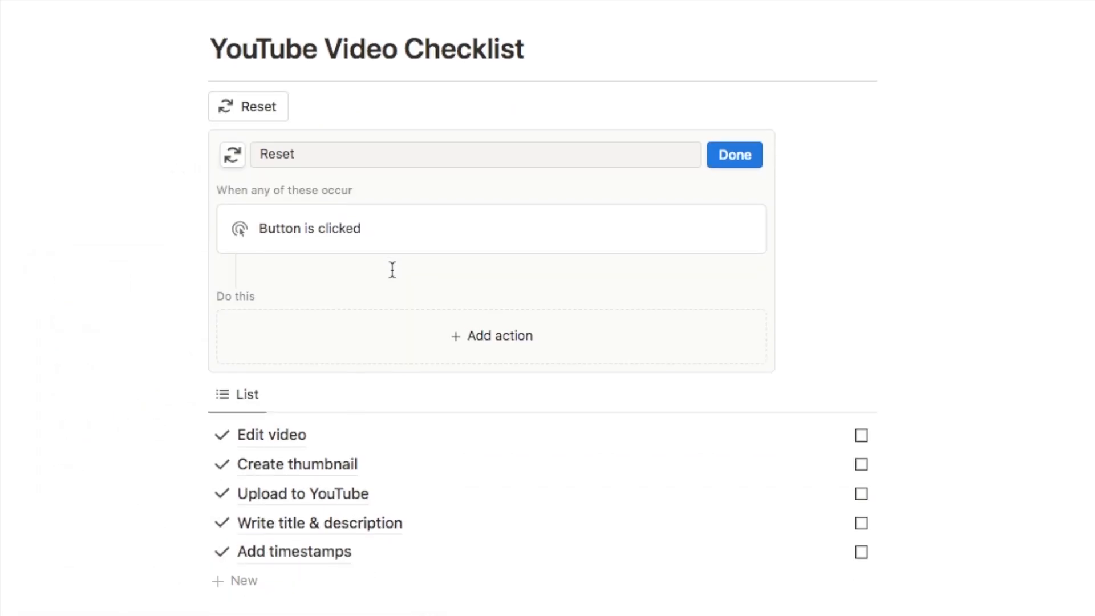
mouse_move(492, 342)
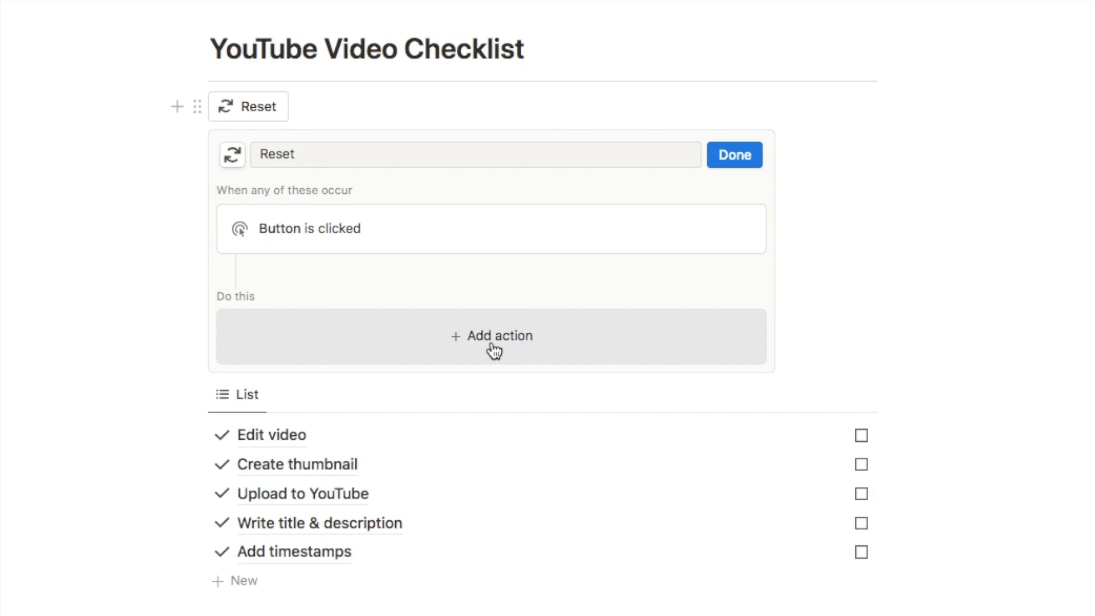
Add a Reset action that edits all Checklist pages, setting Complete to unchecked.
left_click(492, 336)
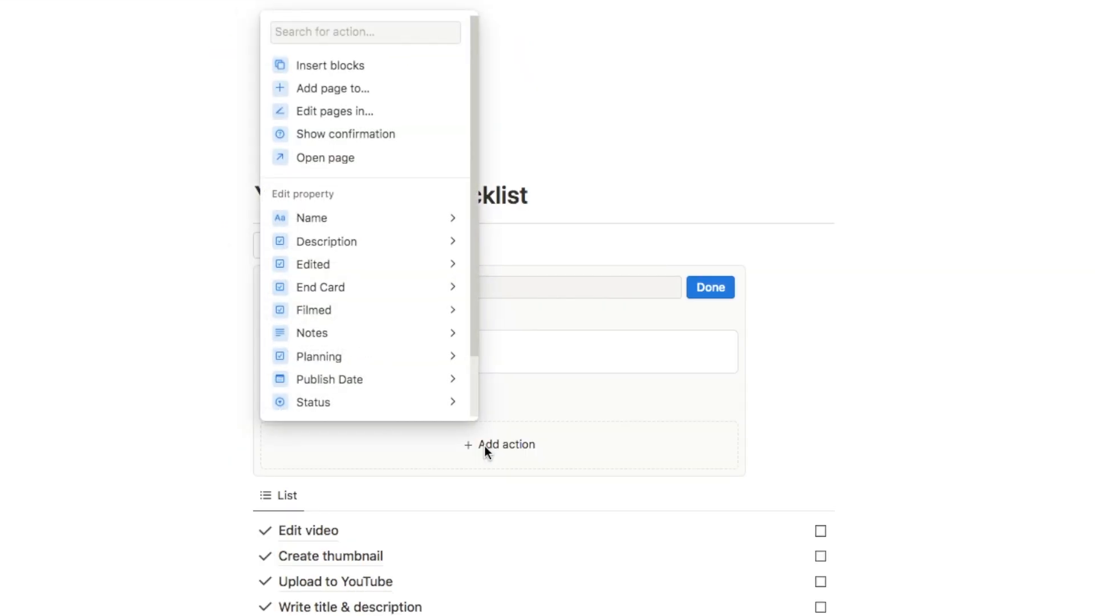
mouse_move(334, 110)
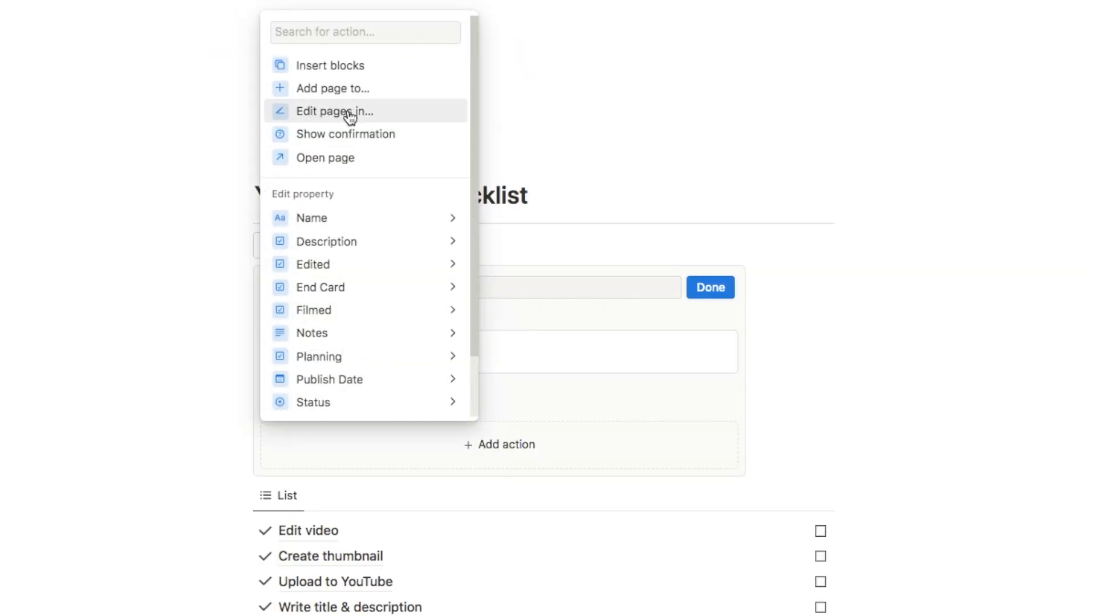
mouse_move(337, 112)
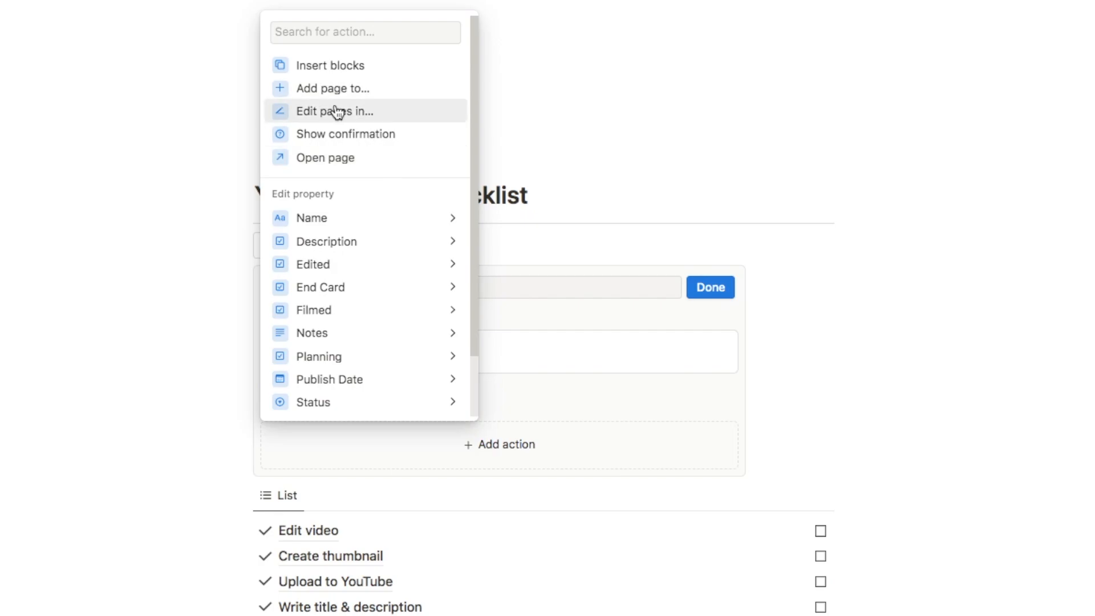
left_click(335, 111)
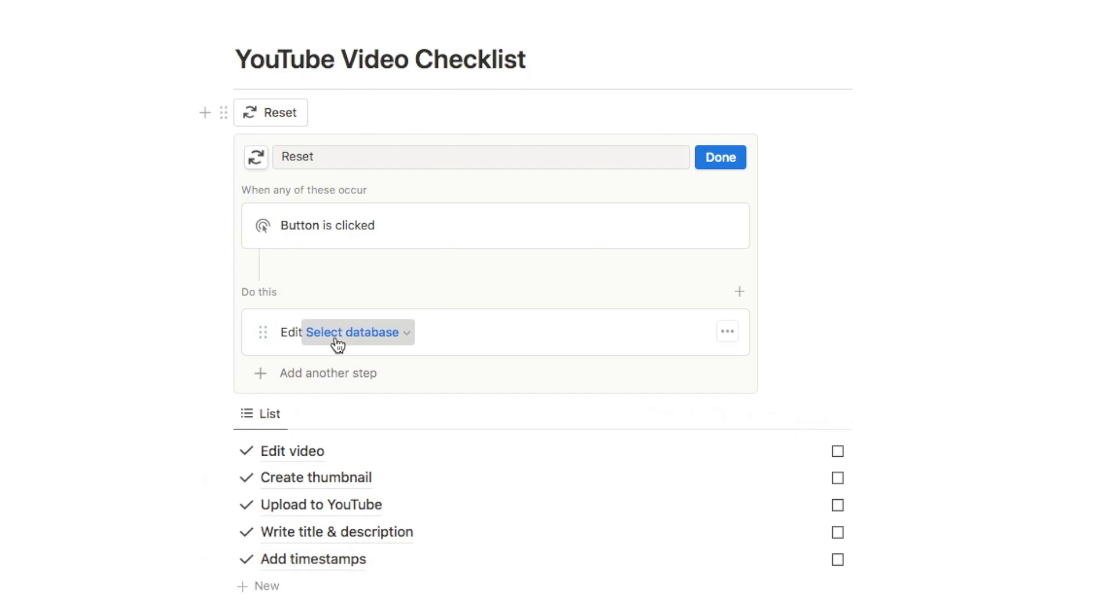
left_click(352, 332)
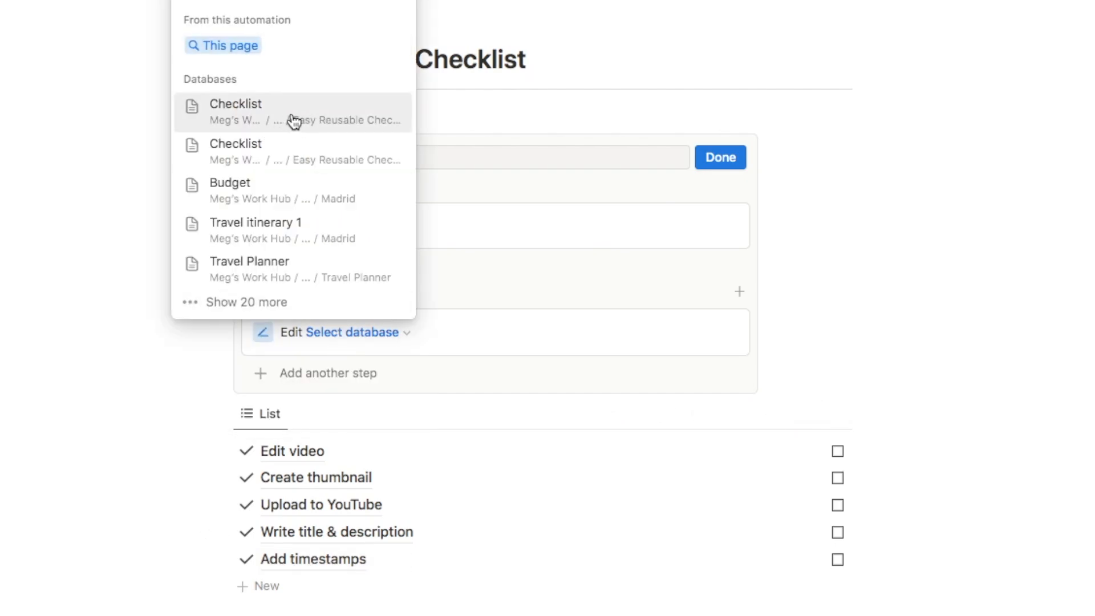
left_click(236, 112)
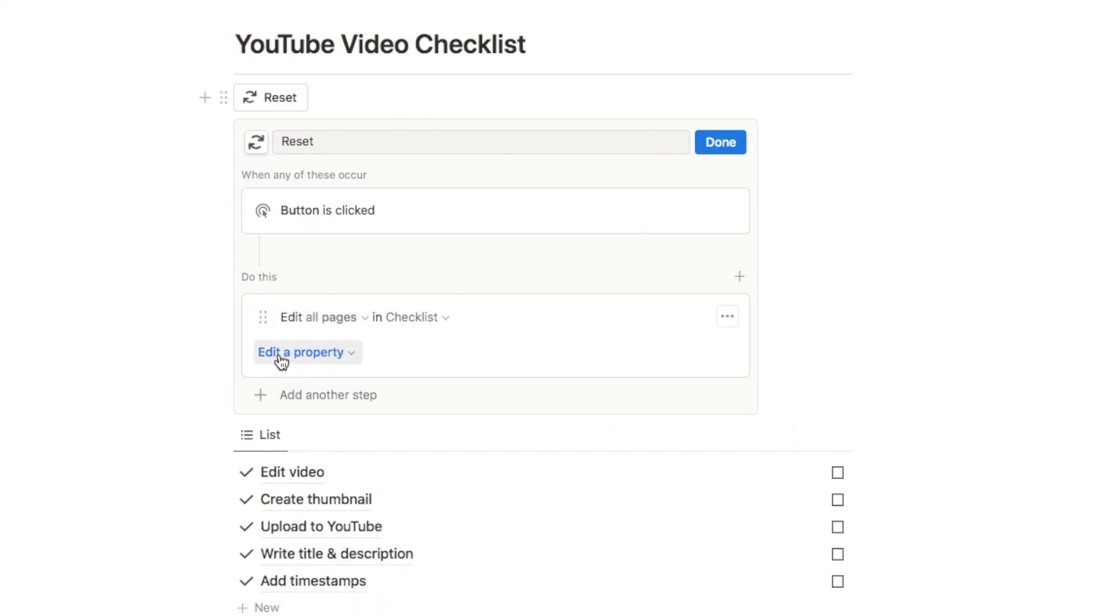
left_click(301, 352)
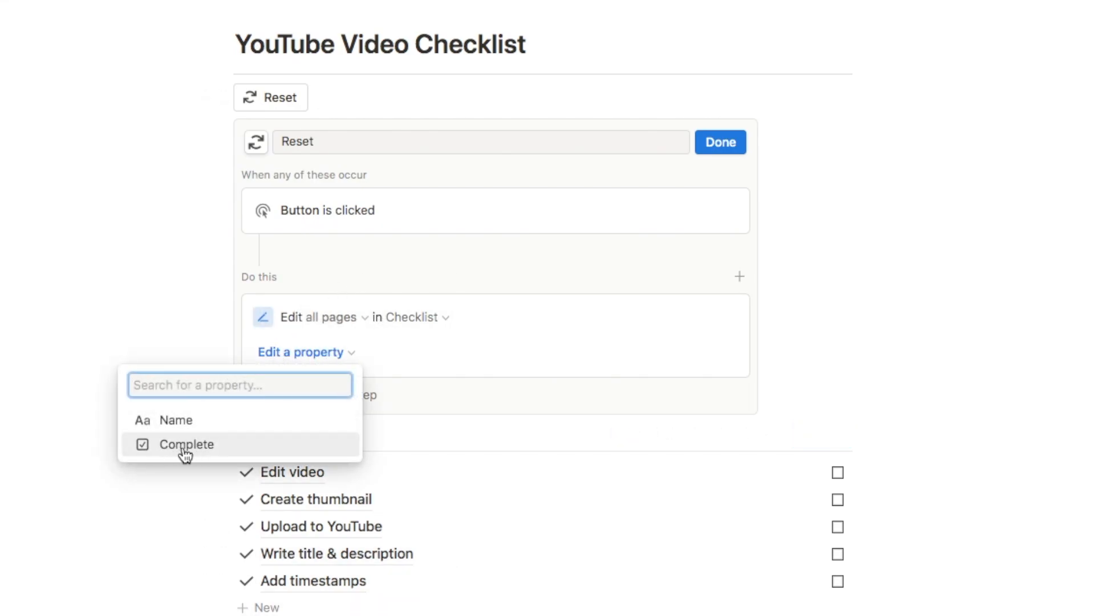
left_click(186, 444)
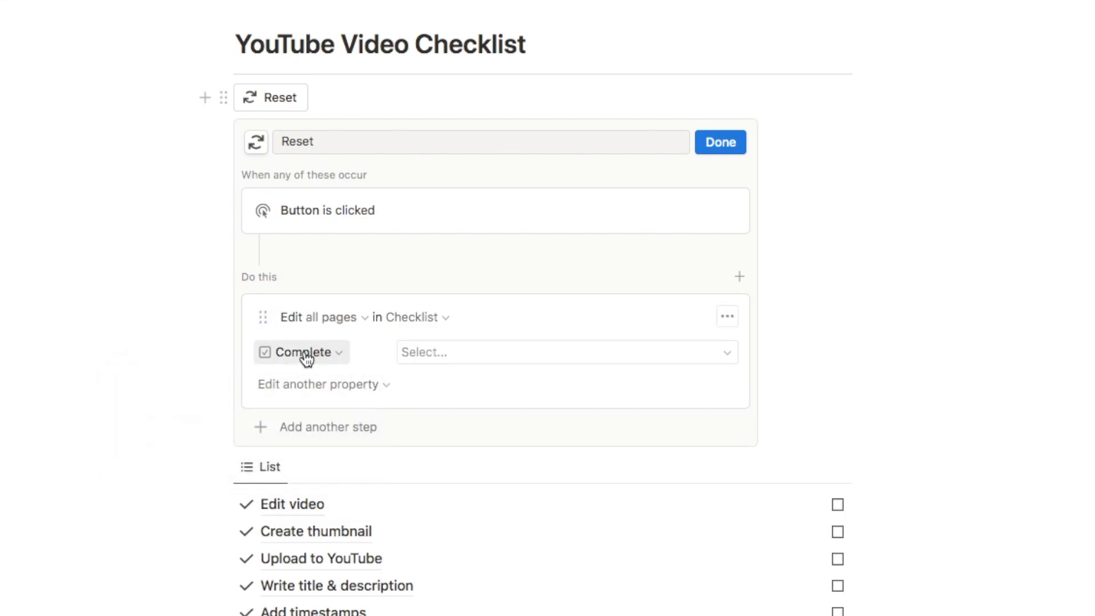
left_click(566, 351)
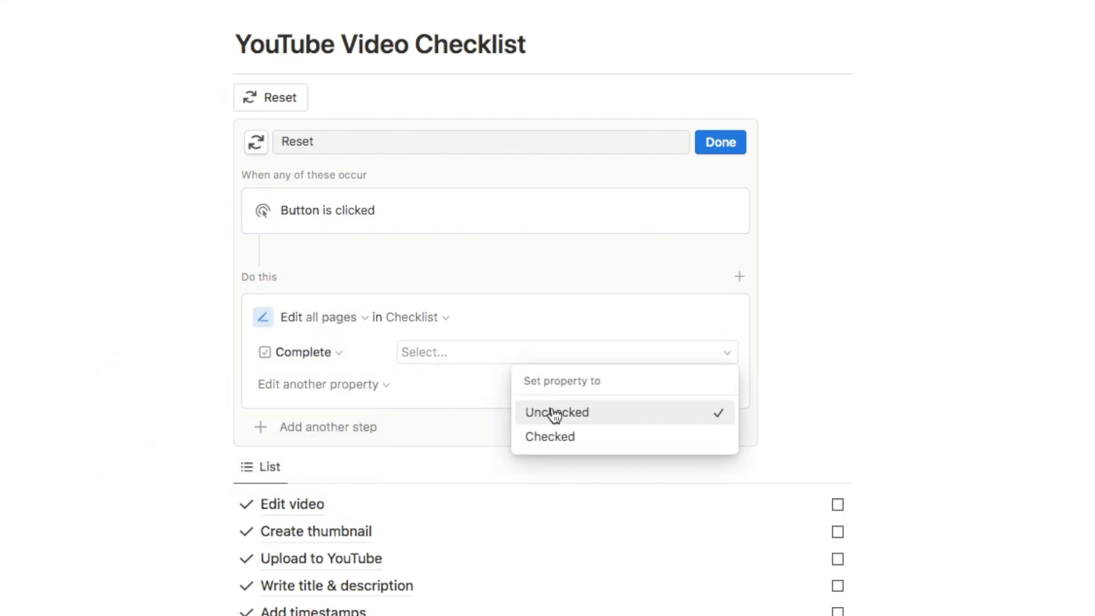
left_click(556, 412)
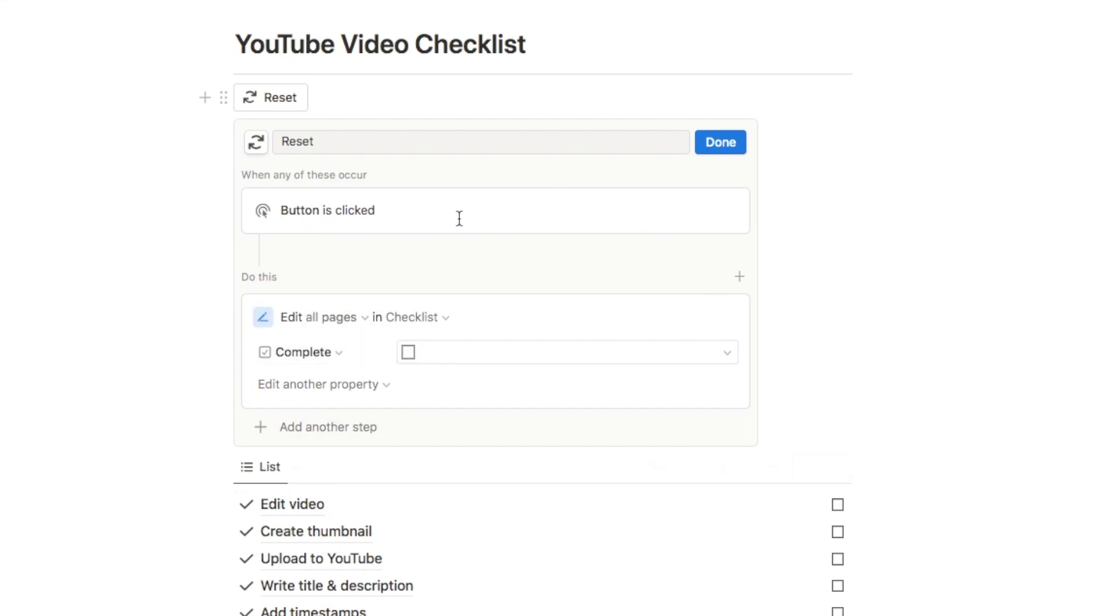
Finish the button, tick Edit video and another task, then Reset to restore them.
left_click(720, 142)
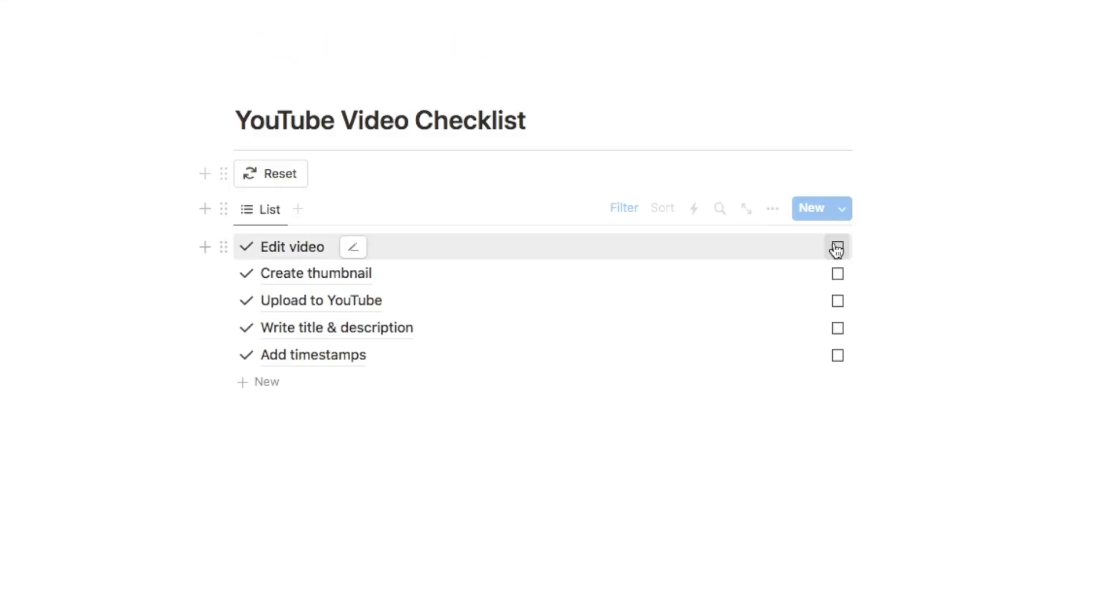
left_click(838, 247)
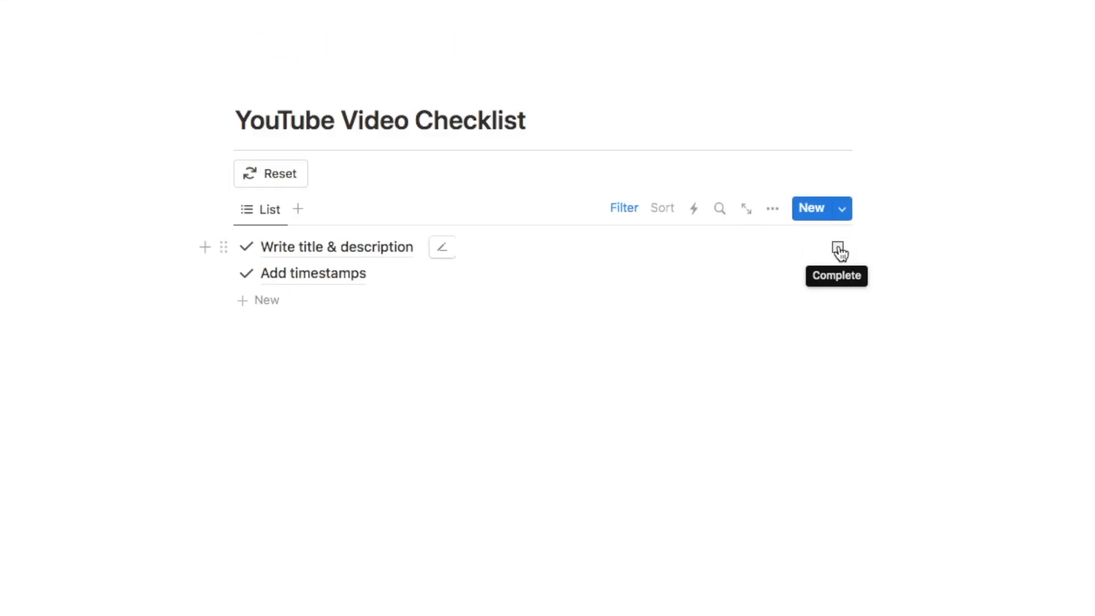
left_click(270, 181)
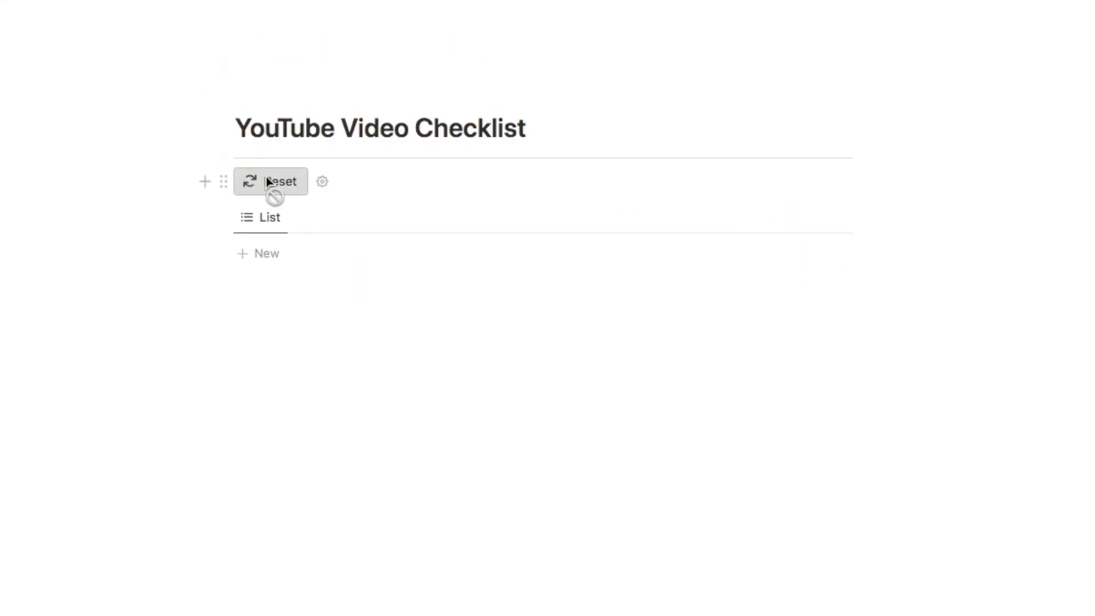
left_click(271, 181)
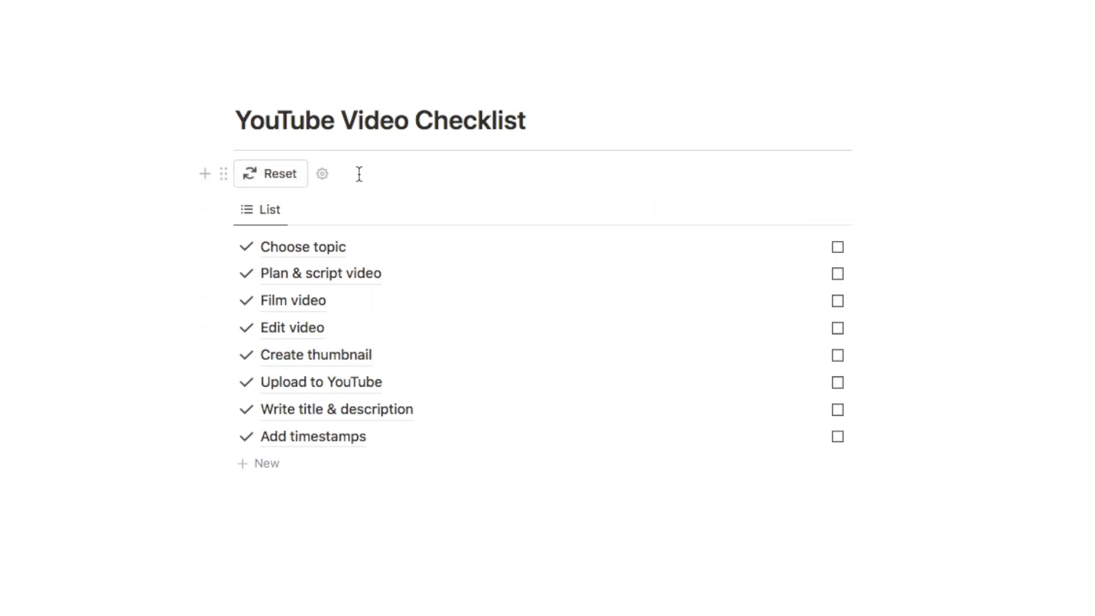
mouse_move(837, 252)
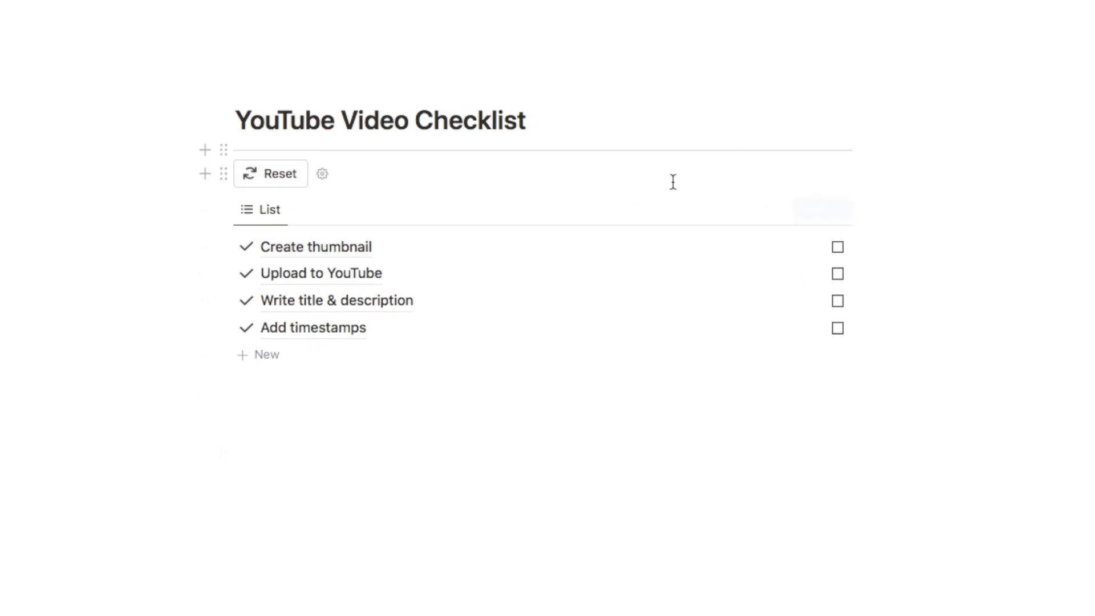
mouse_move(269, 181)
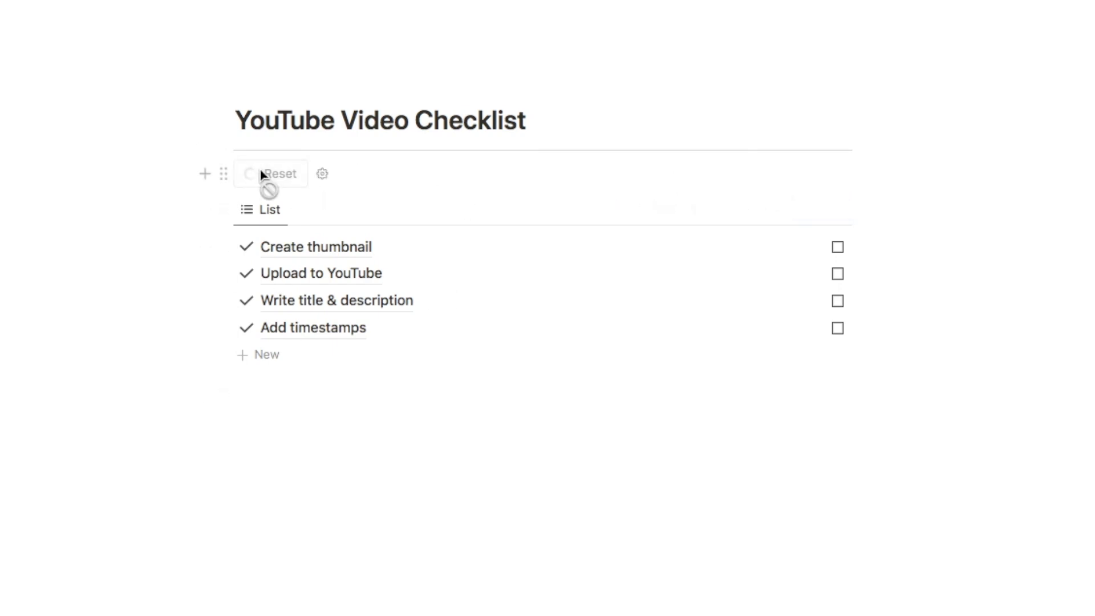
left_click(271, 173)
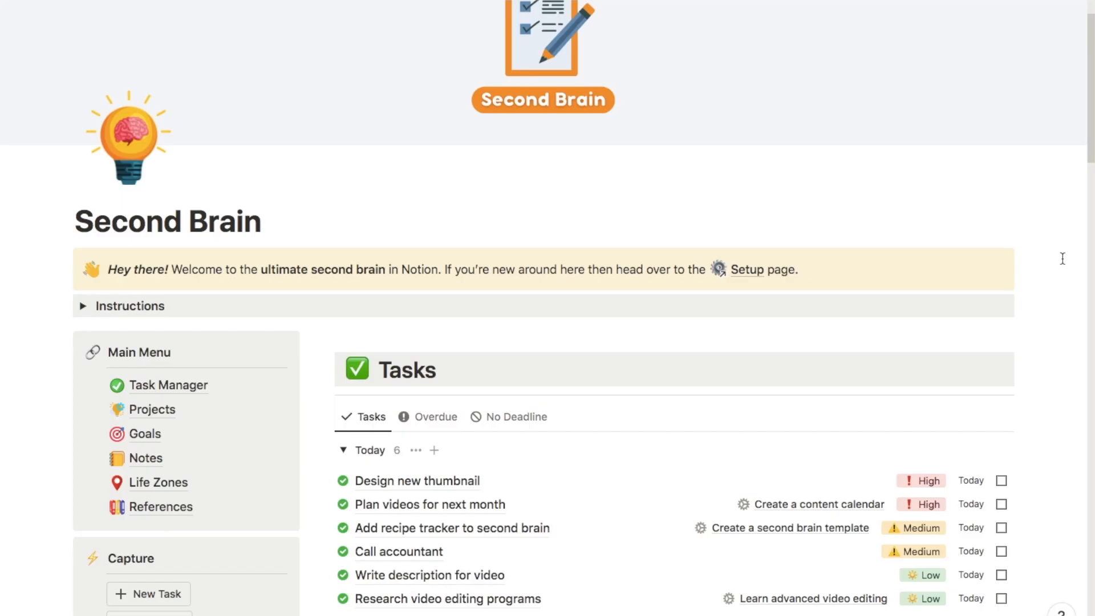
Scroll the Second Brain page past Tasks to the Projects and Goals galleries.
scroll("down", 3)
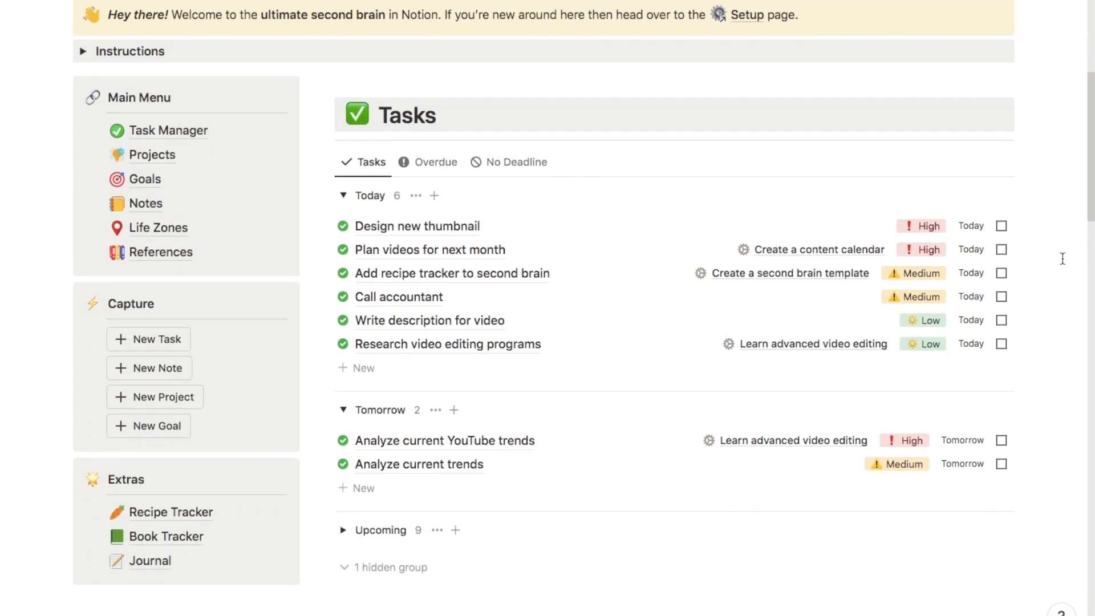
scroll("down", 3)
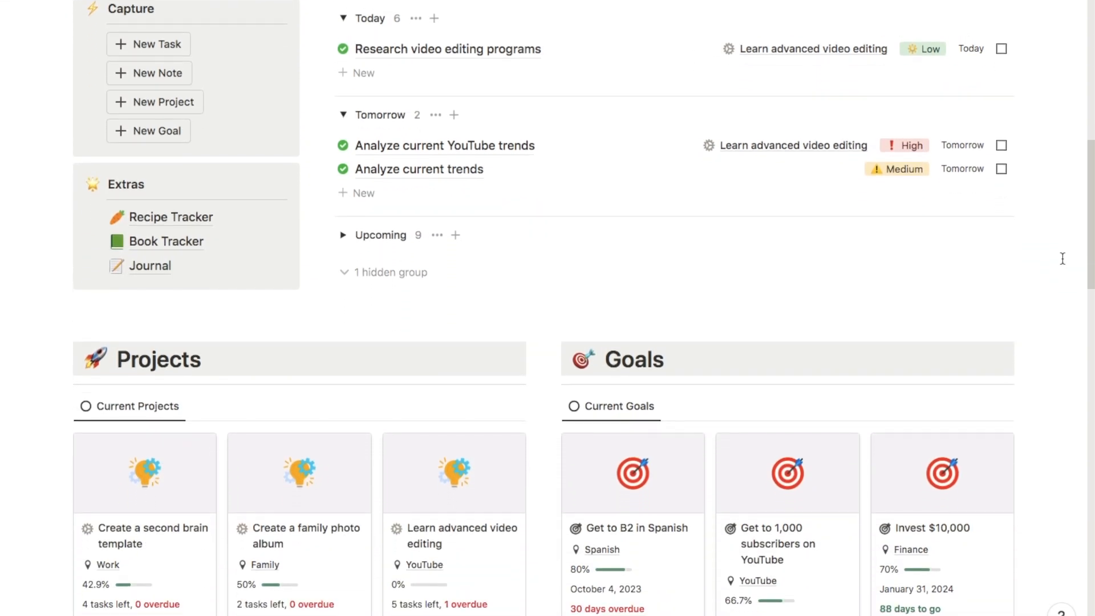
scroll("down", 3)
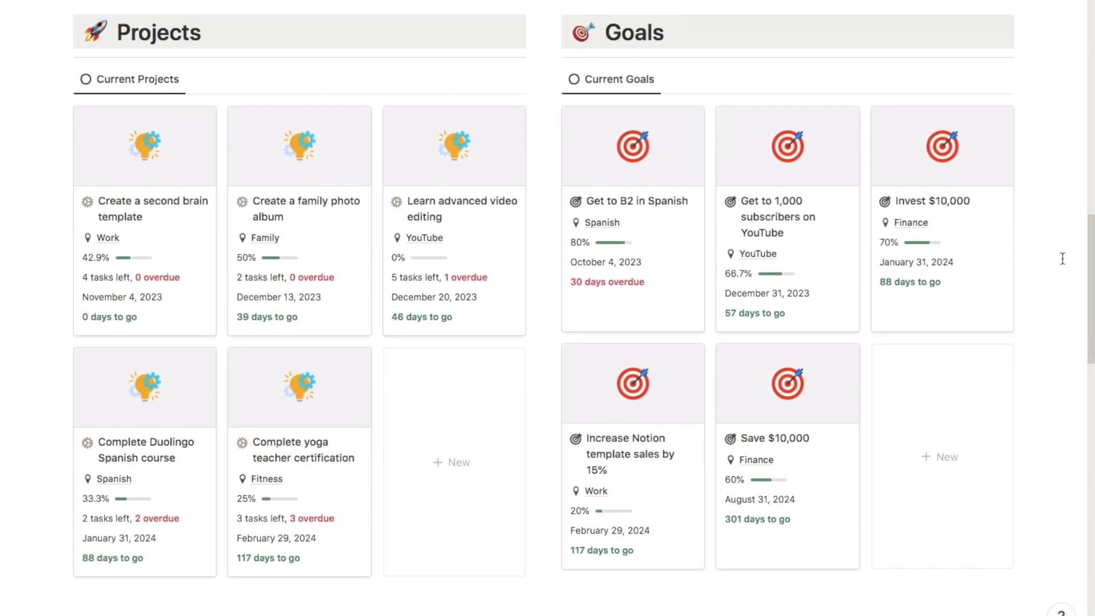